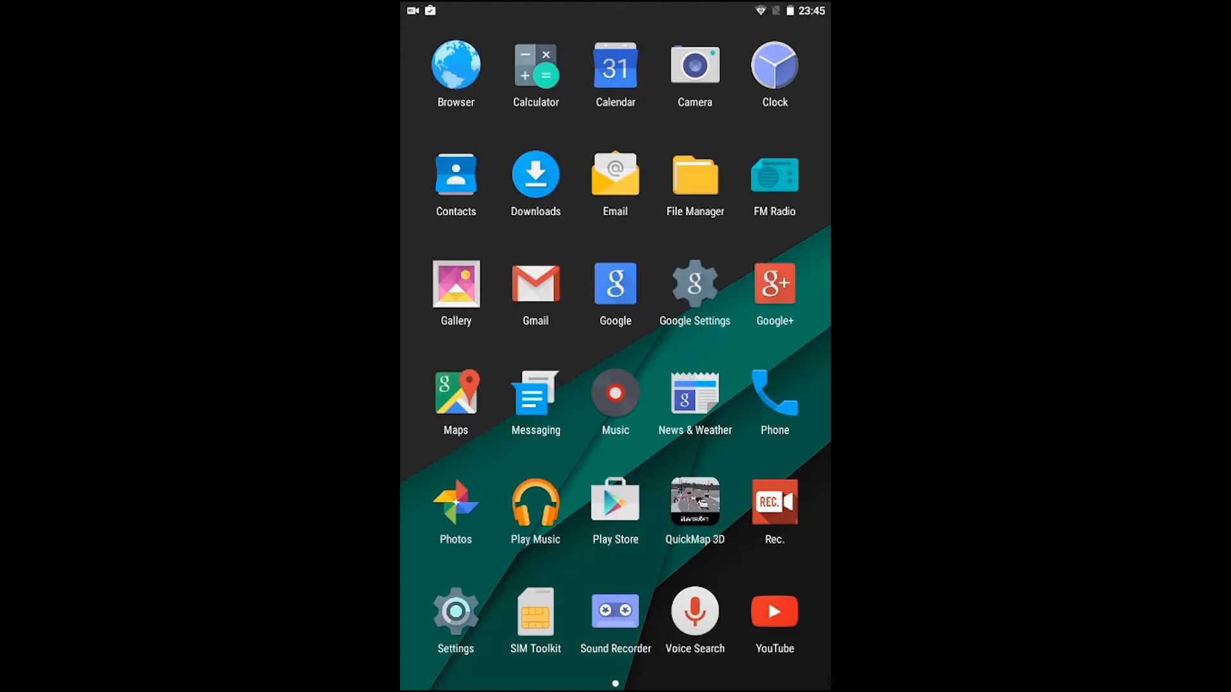
- Review the Wi-Fi networks in Android Settings, then return to the home screen
left_click(456, 615)
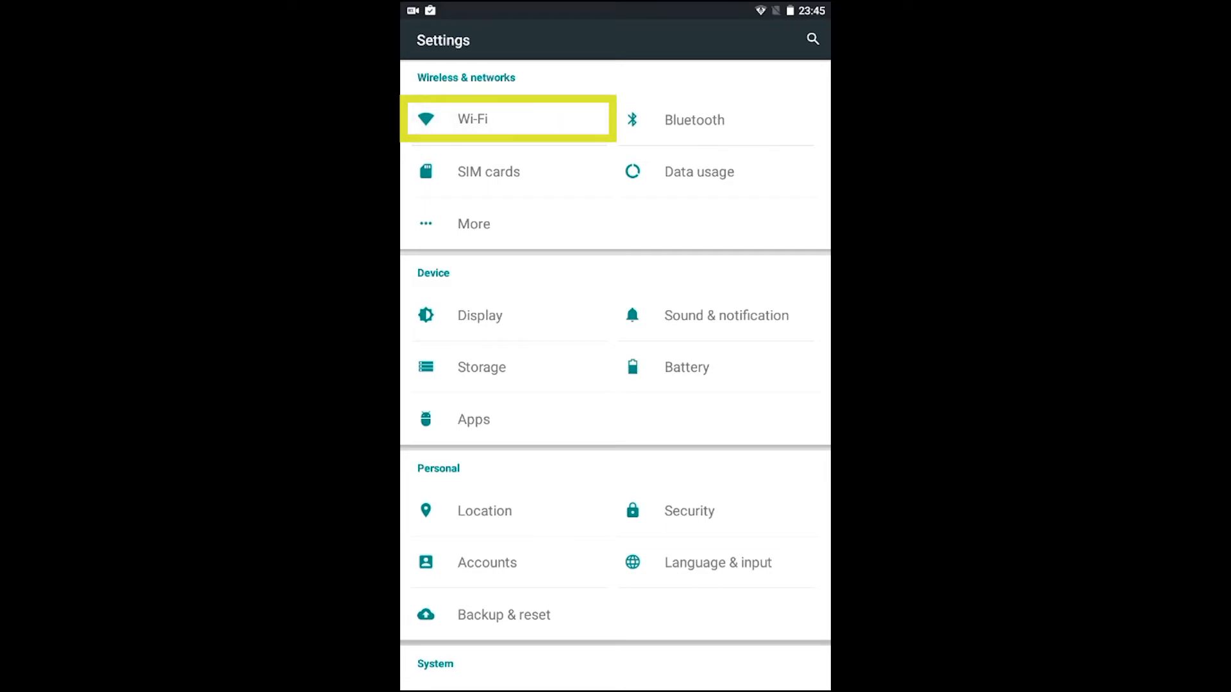
left_click(471, 118)
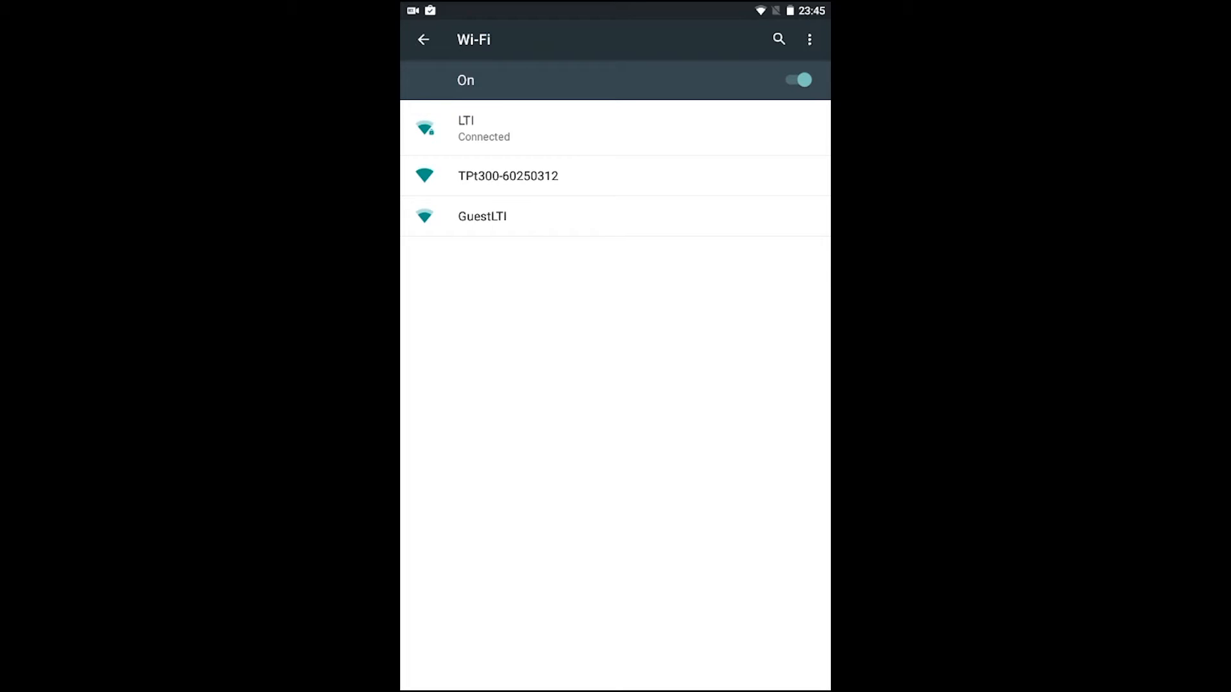
left_click(423, 40)
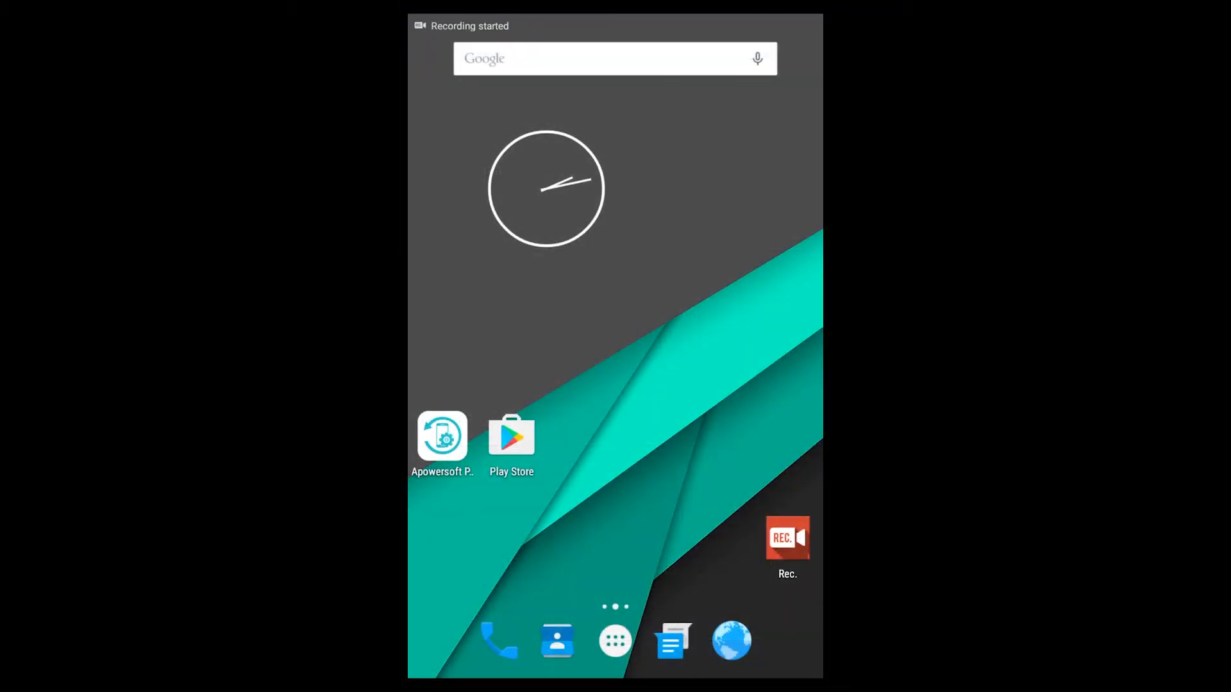
- Search the Play Store for 'lasersoft quickmap' and reach the QuickMap 3D app page
left_click(511, 438)
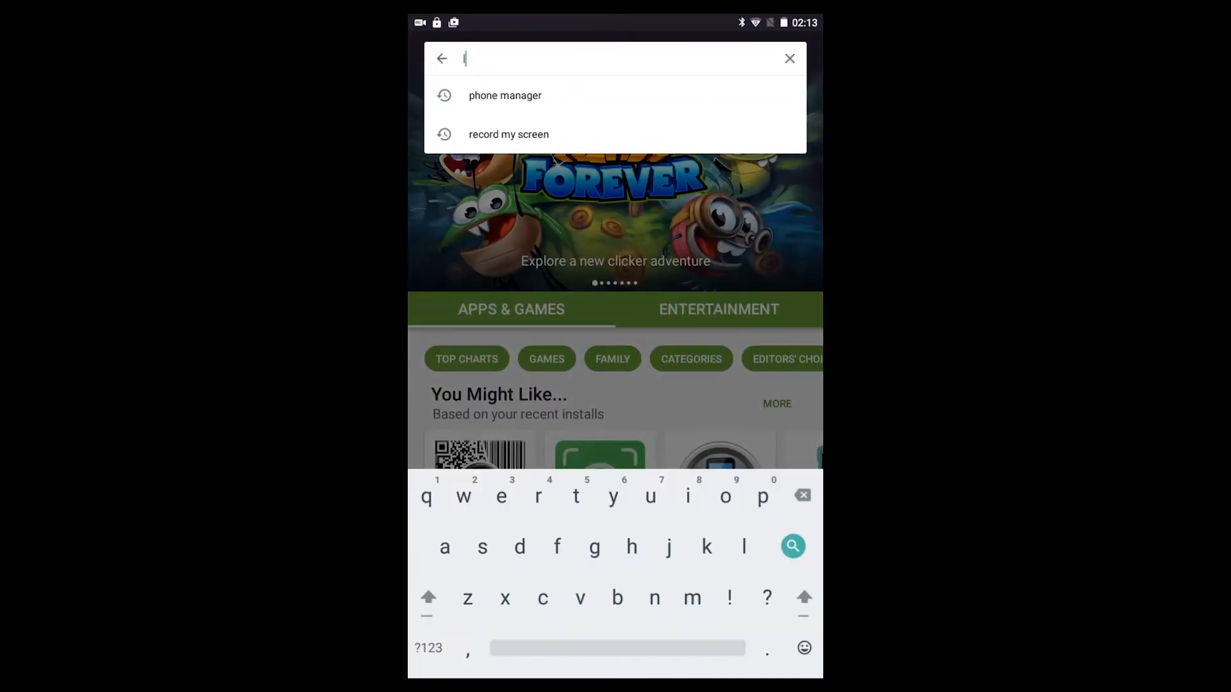
type("aser")
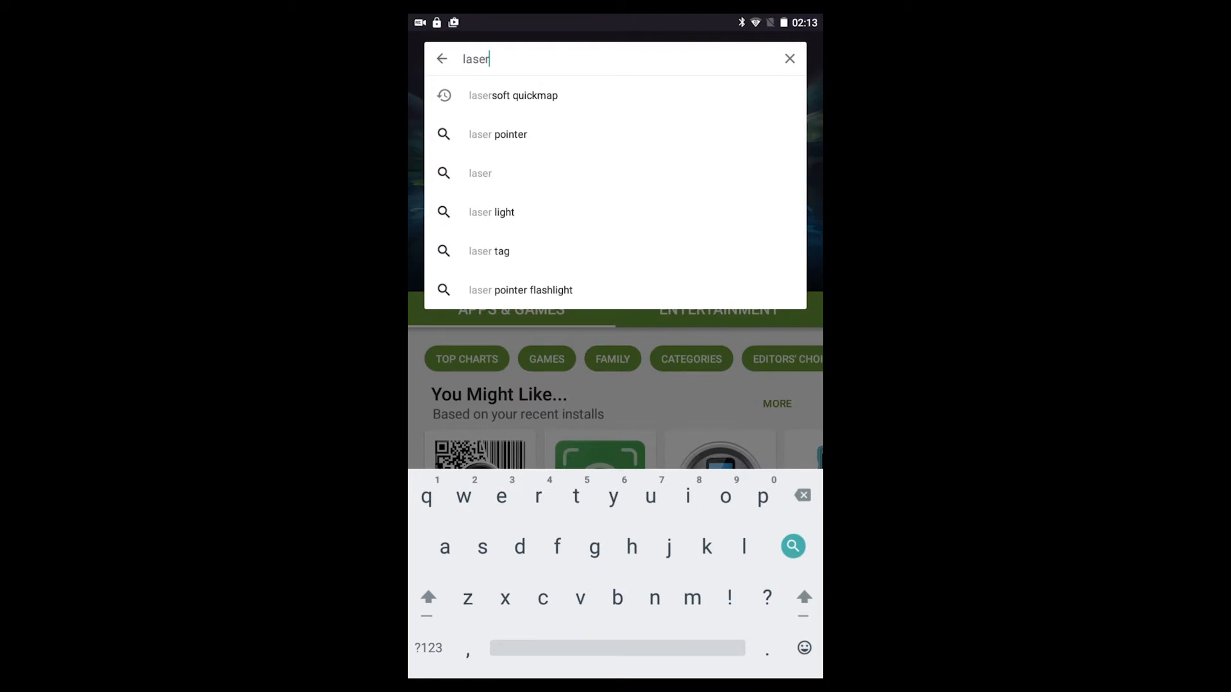
left_click(513, 95)
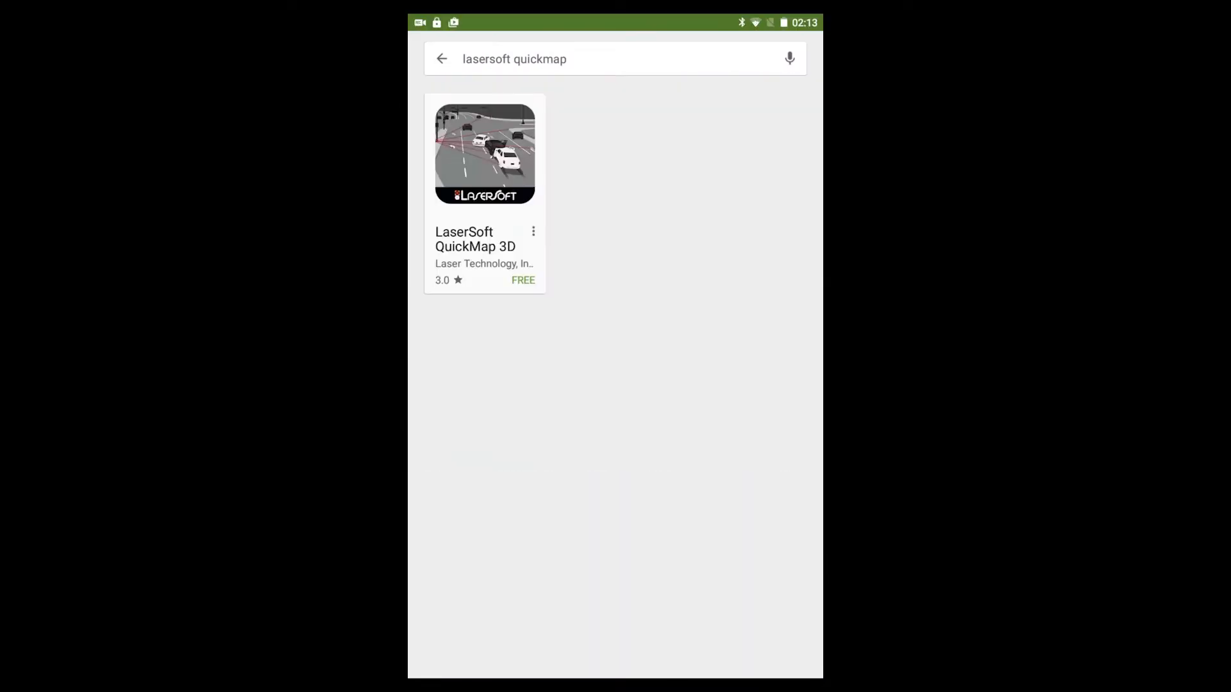
left_click(485, 152)
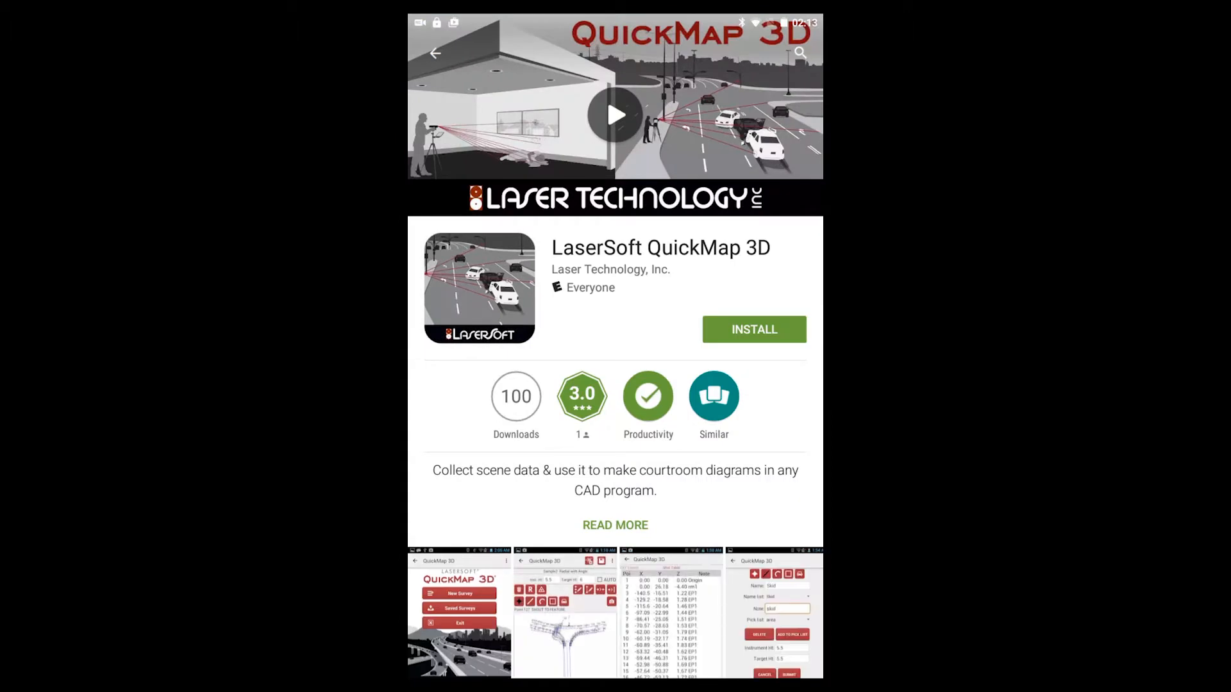
- Install QuickMap 3D, accepting its permissions, and launch it
left_click(752, 330)
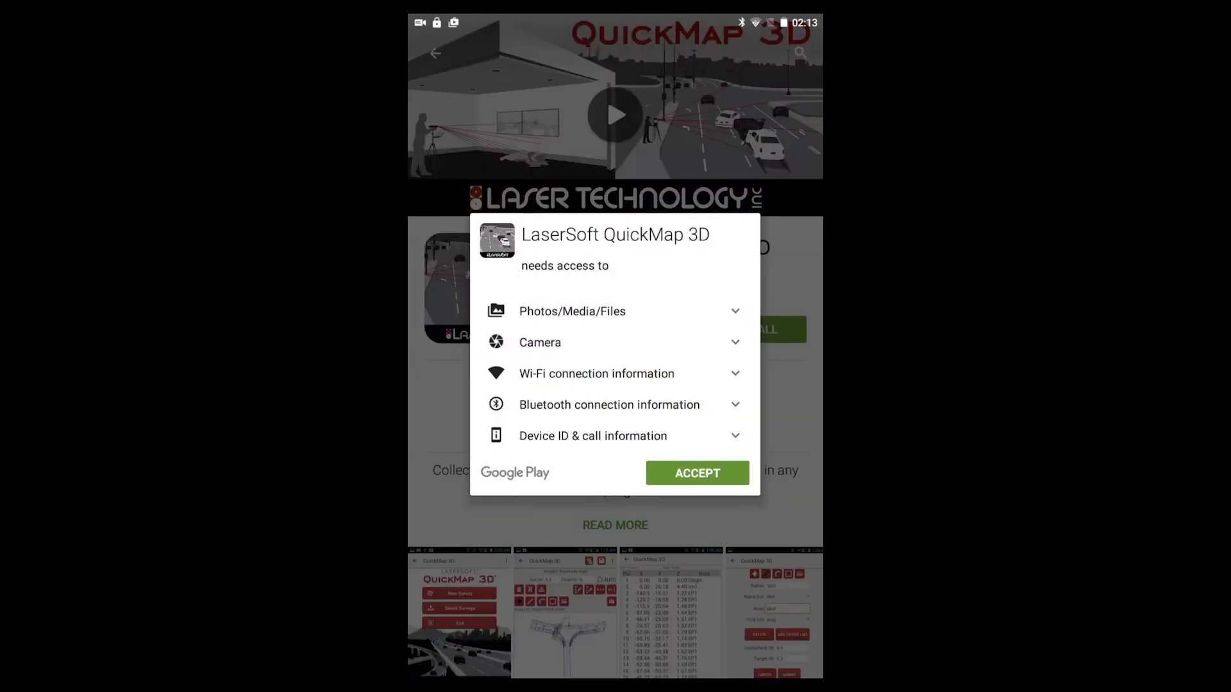
left_click(696, 473)
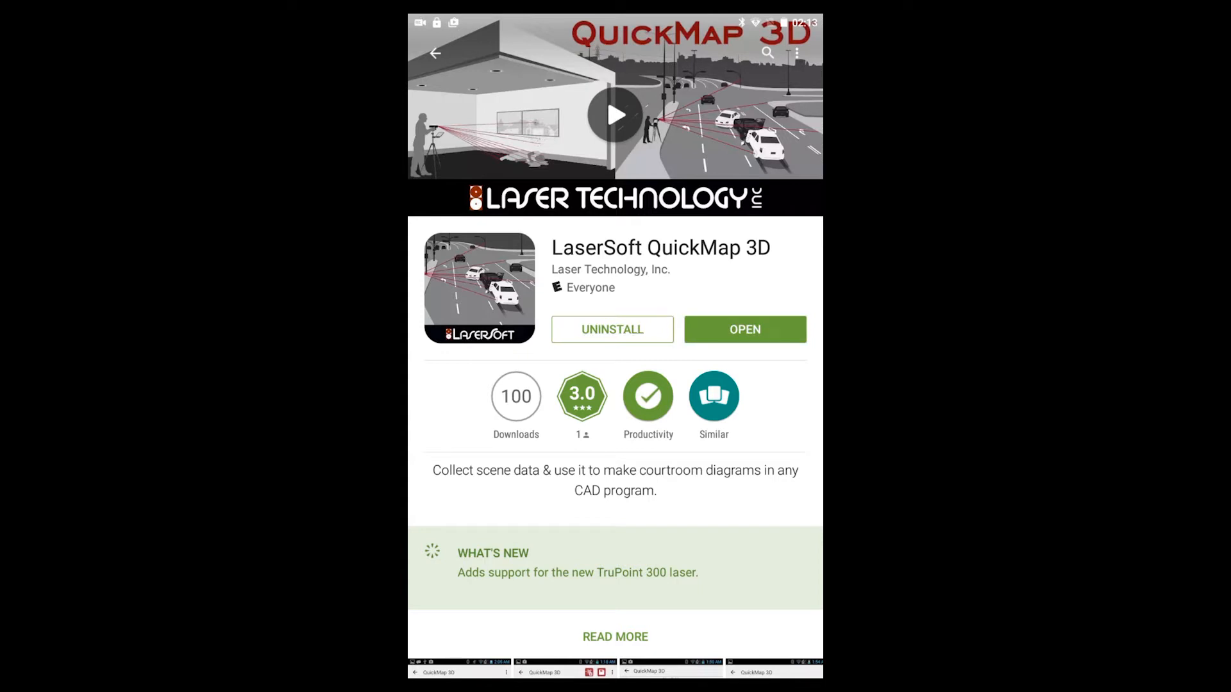
left_click(742, 329)
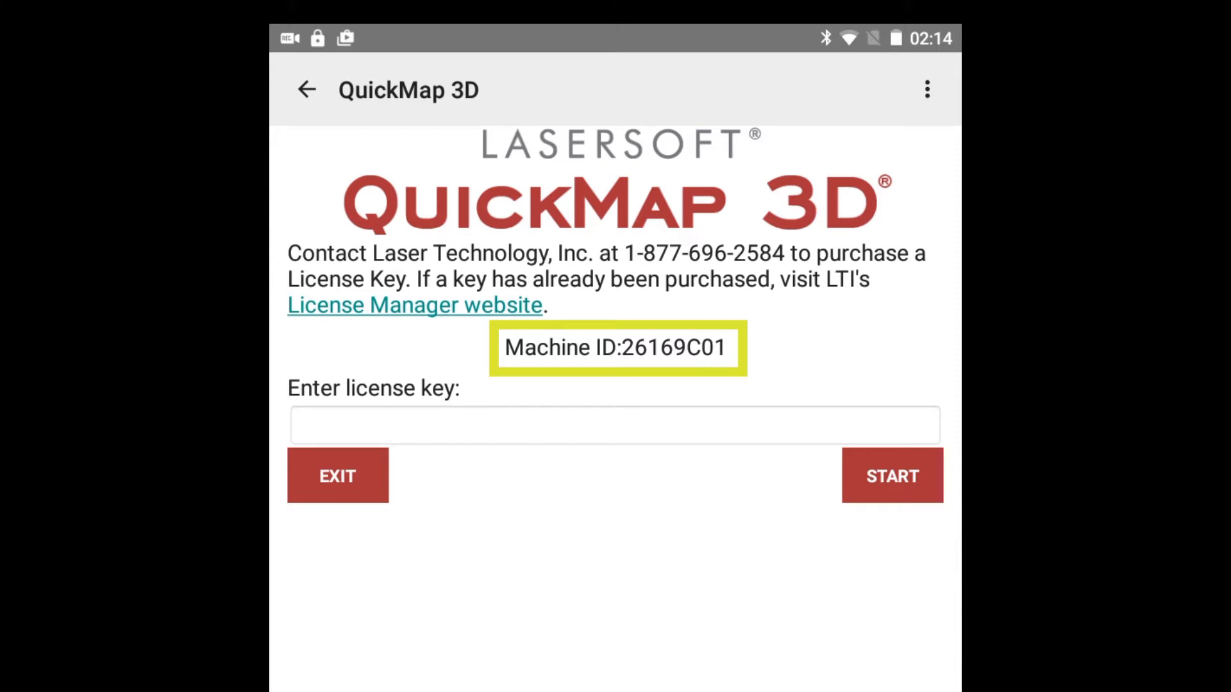
- From the license screen showing Machine ID 26169C01, go to LTI's License Manager website
left_click(614, 425)
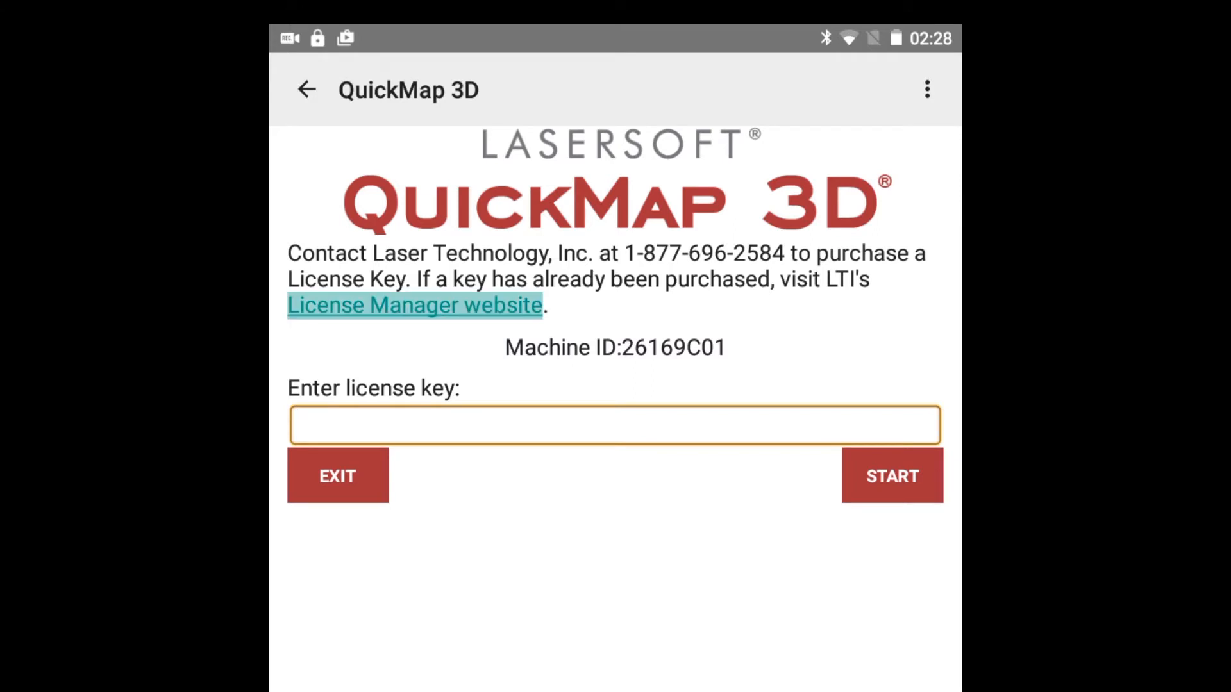
left_click(414, 306)
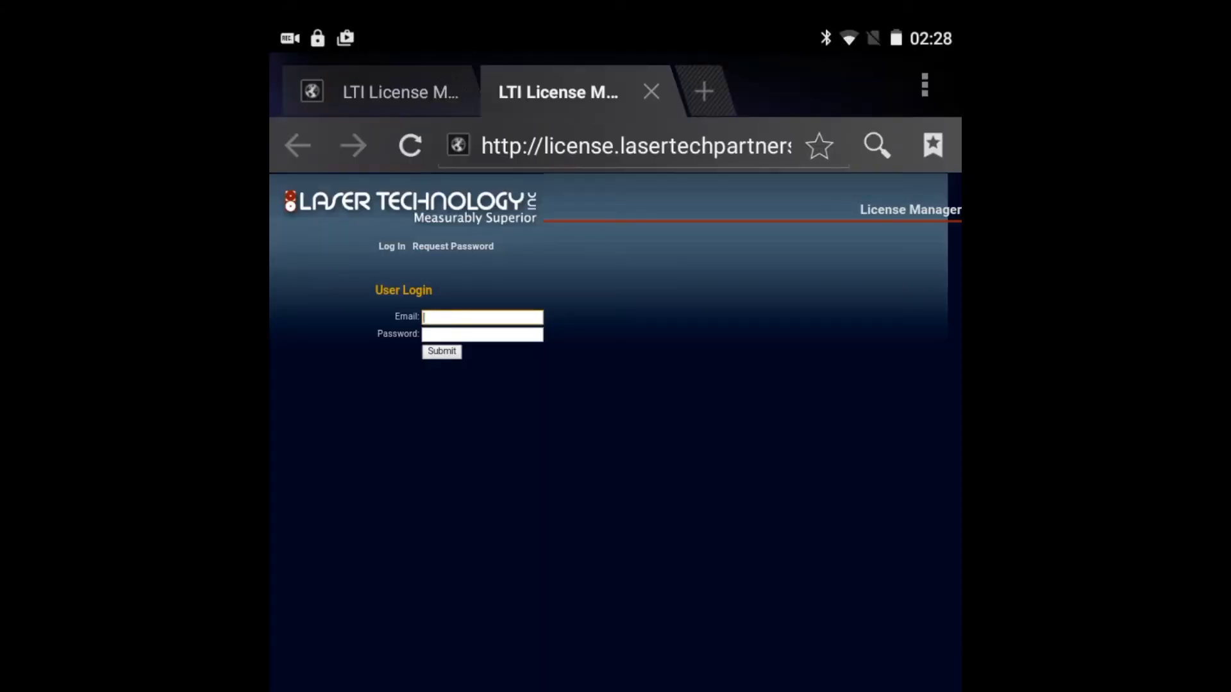
- Log in to LTI License Manager with the saved email and password
left_click(482, 316)
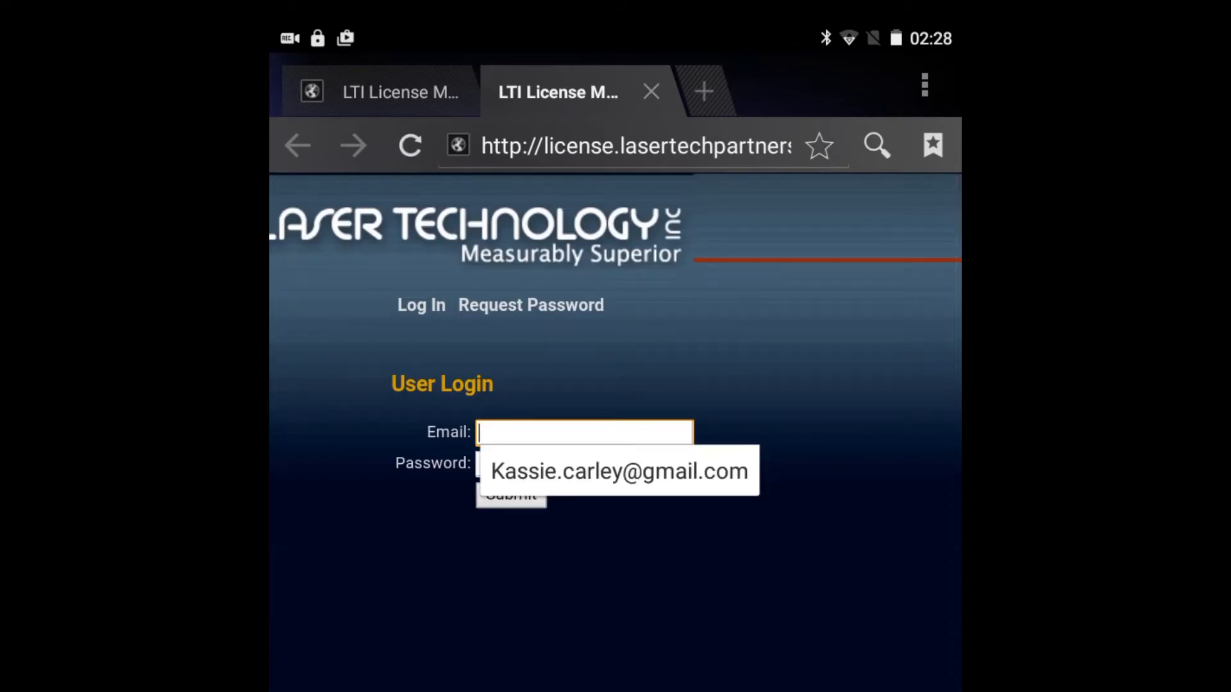
left_click(619, 471)
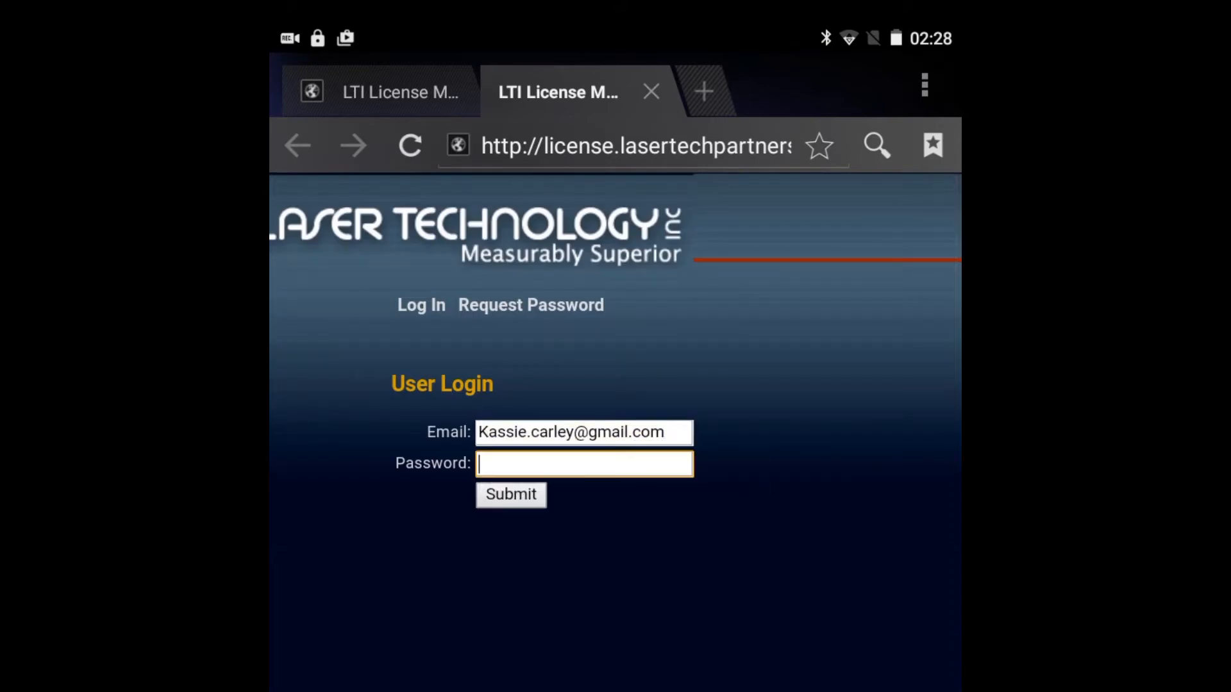
type("a")
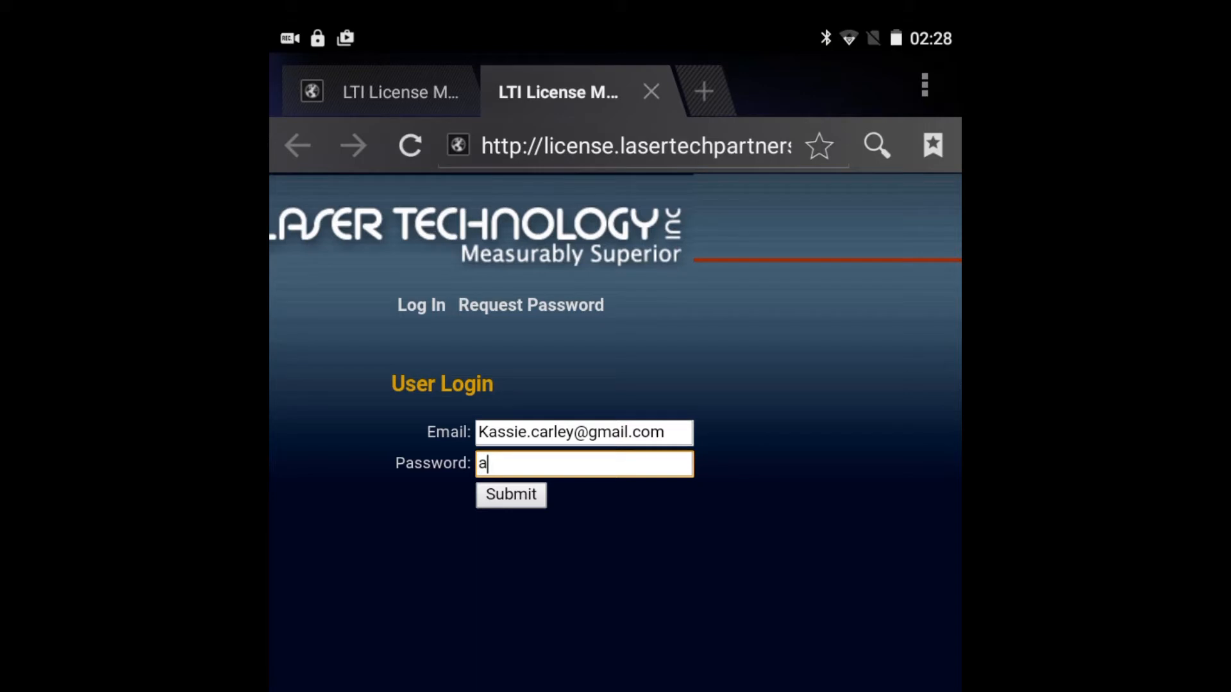
left_click(509, 495)
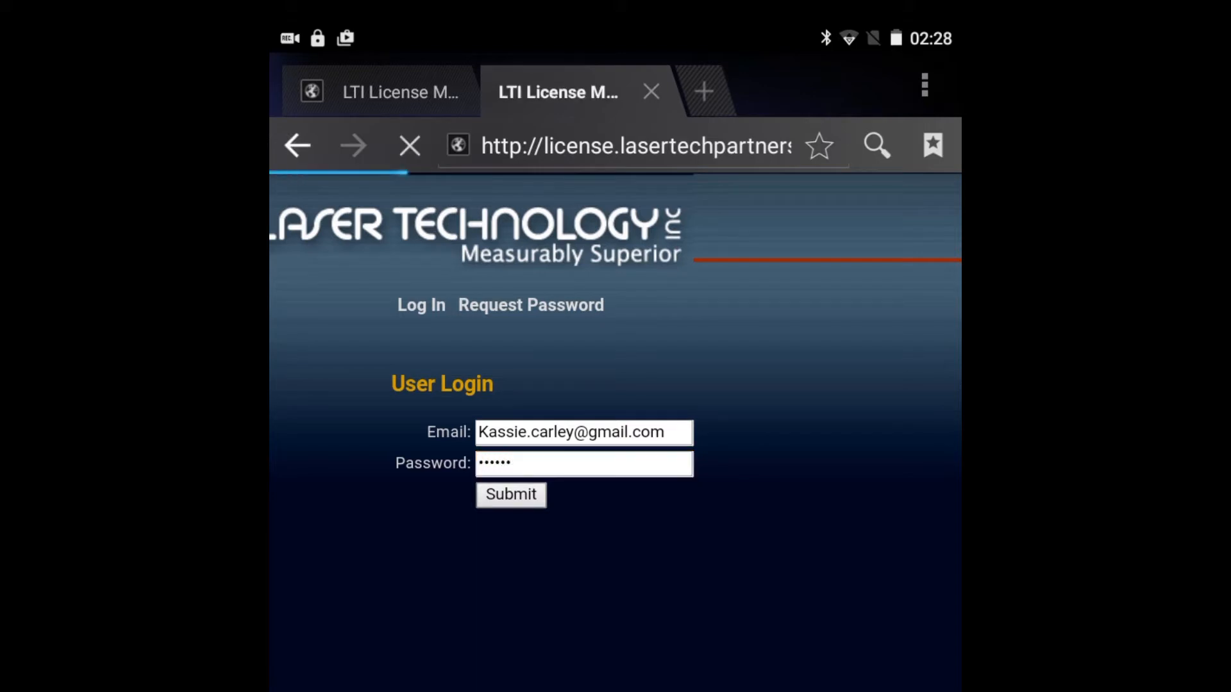
left_click(511, 495)
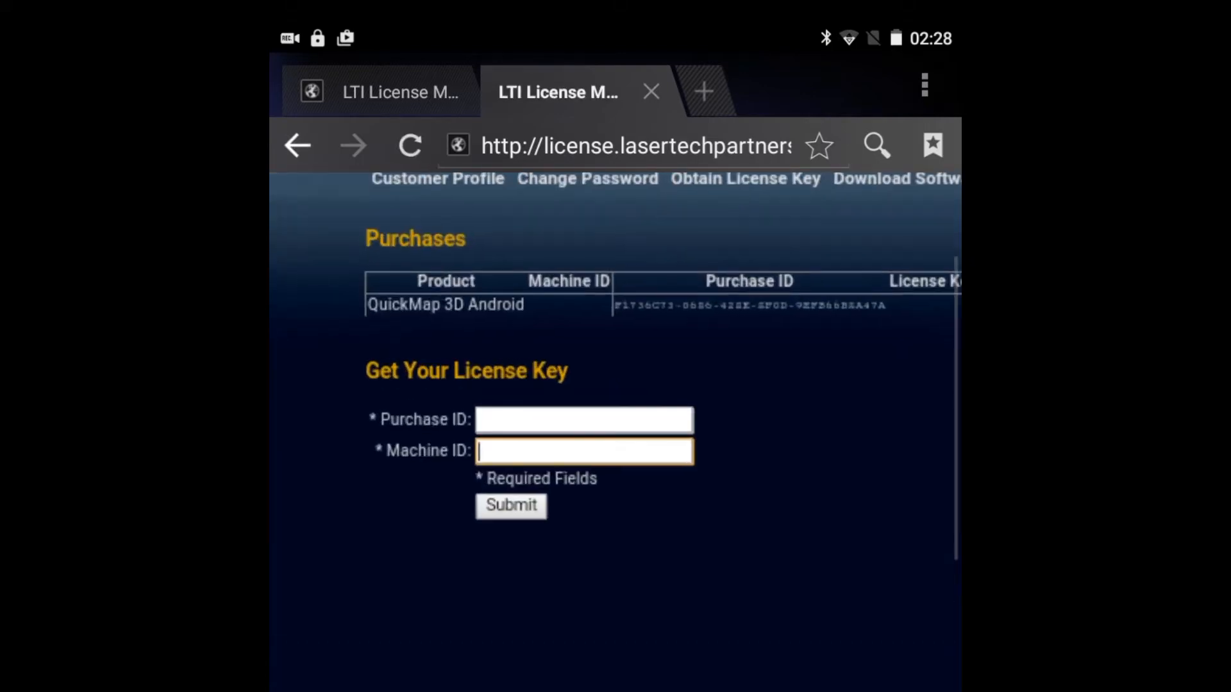
- Request the license key for Machine ID 26169C01 and the QuickMap 3D Purchase ID, then copy it
left_click(585, 450)
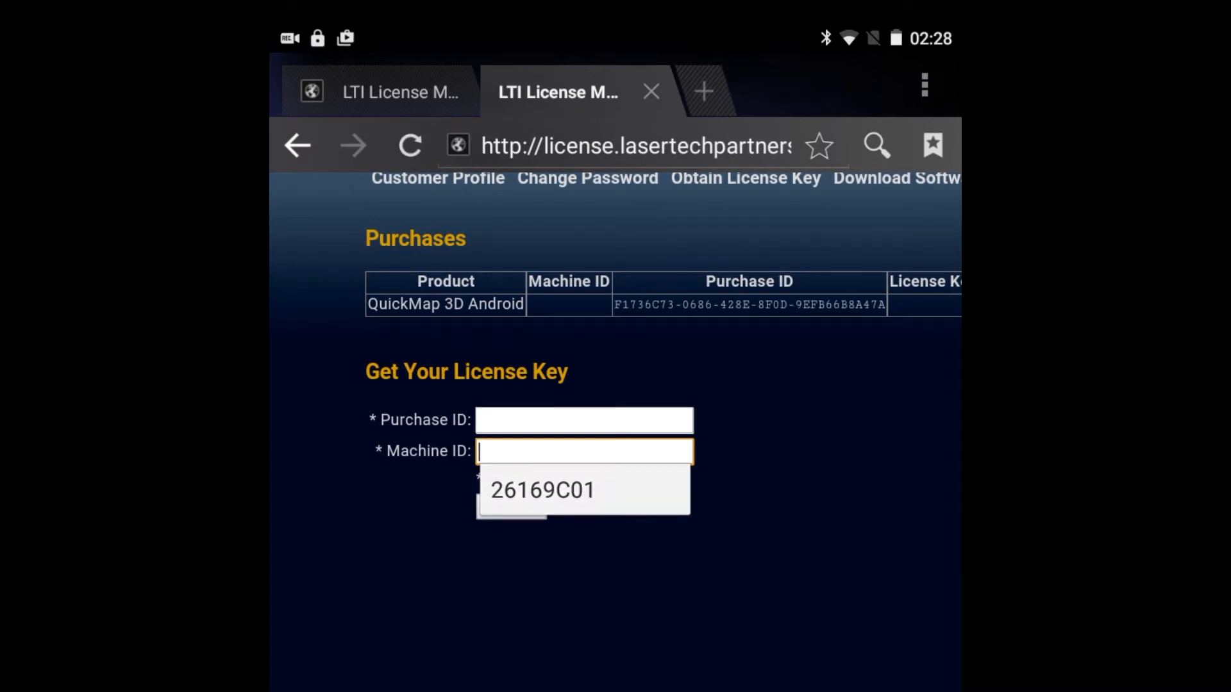
left_click(541, 489)
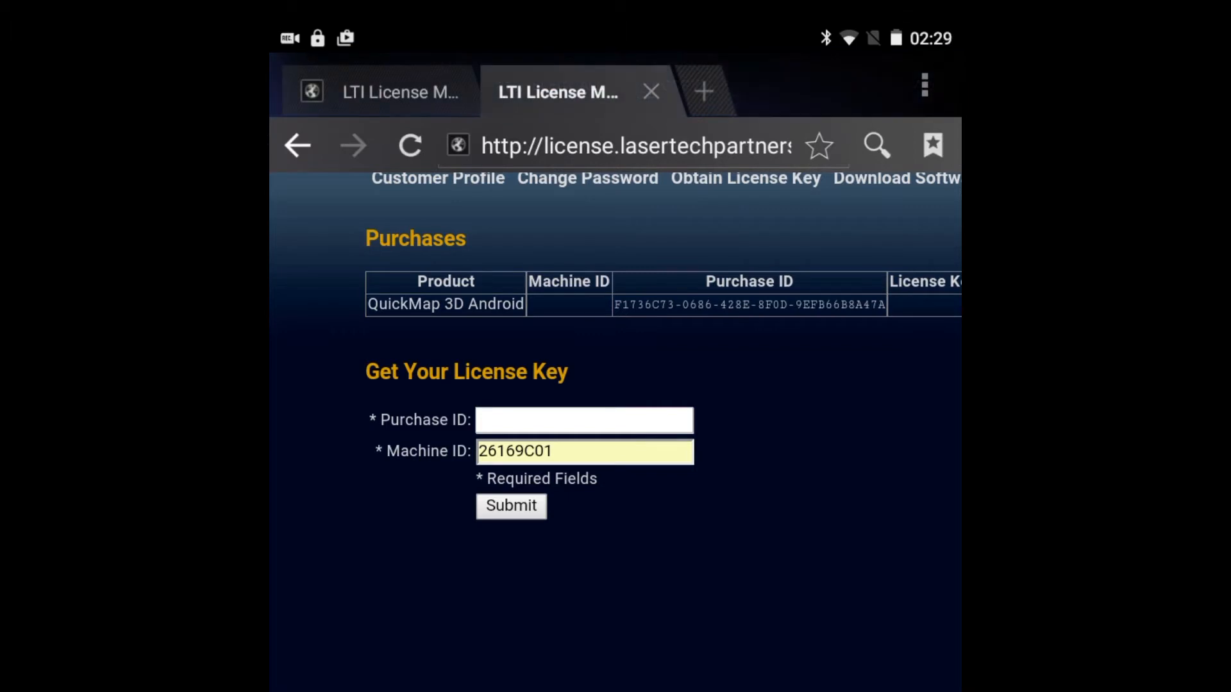
left_click(585, 419)
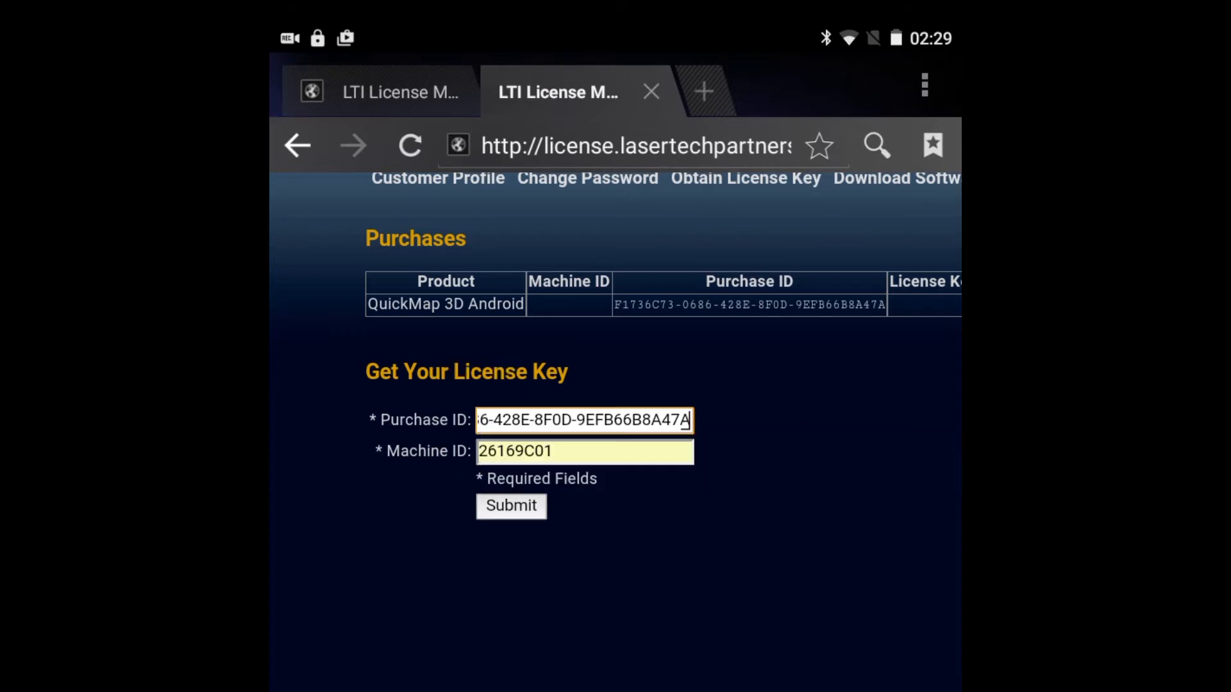
left_click(511, 505)
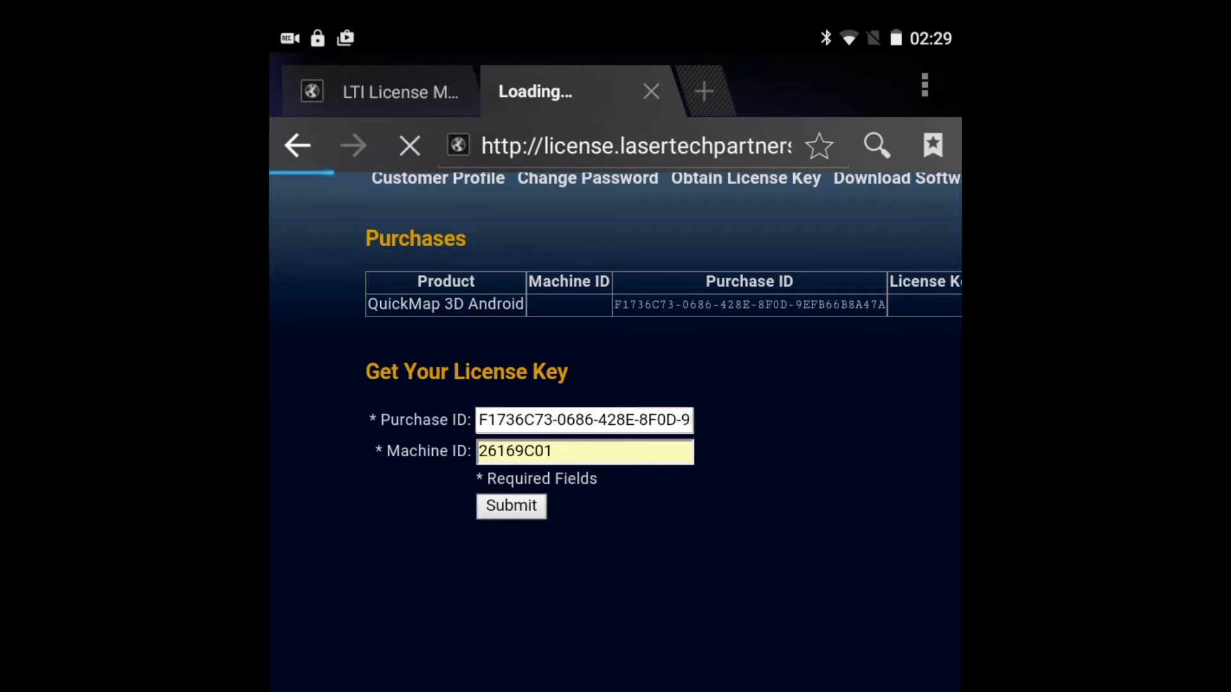
left_click(512, 505)
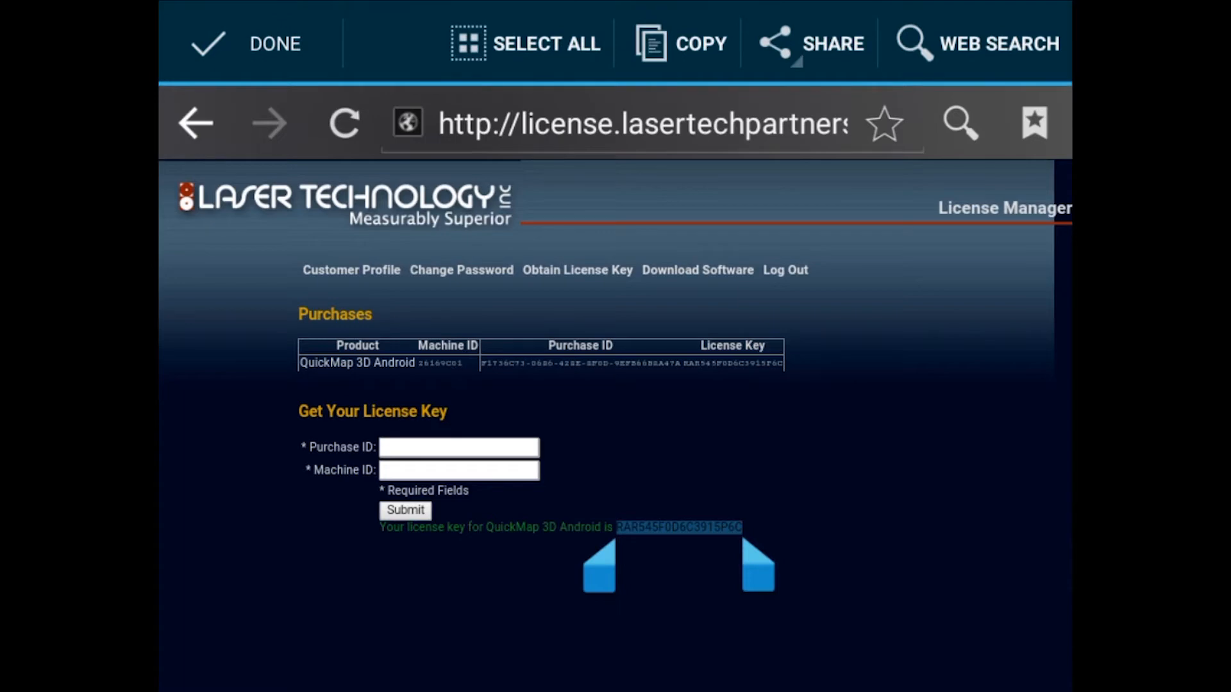
left_click(250, 44)
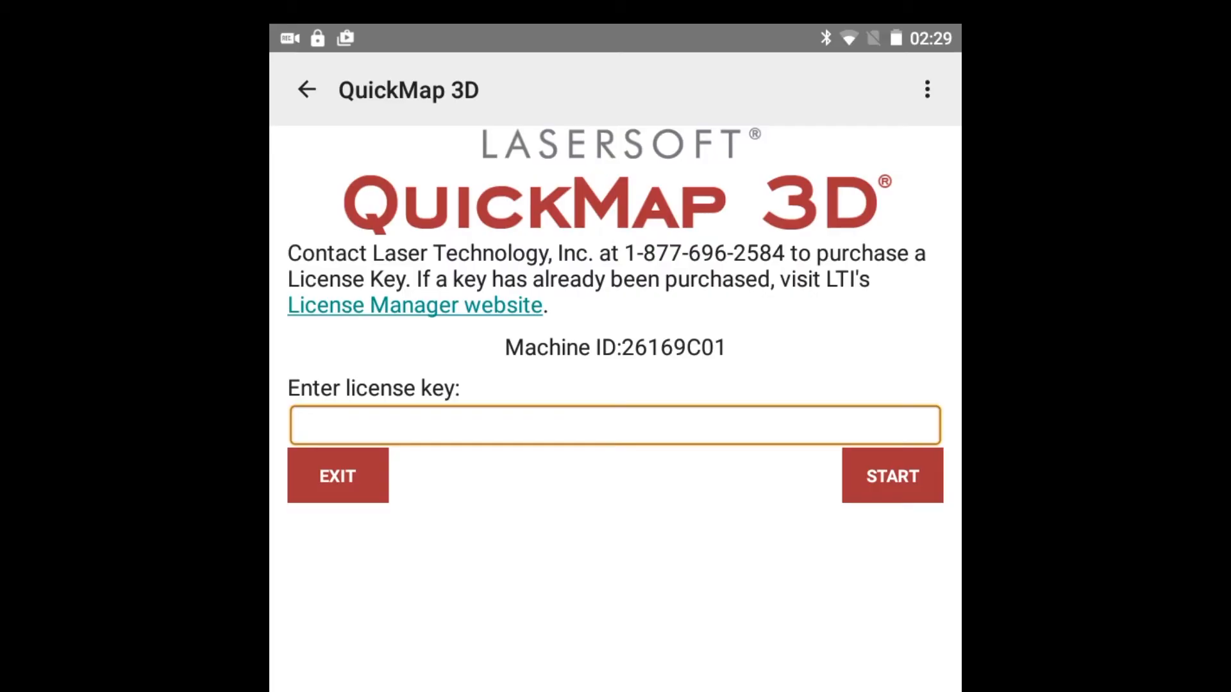
- Paste the license key into QuickMap 3D and start the app
left_click(614, 425)
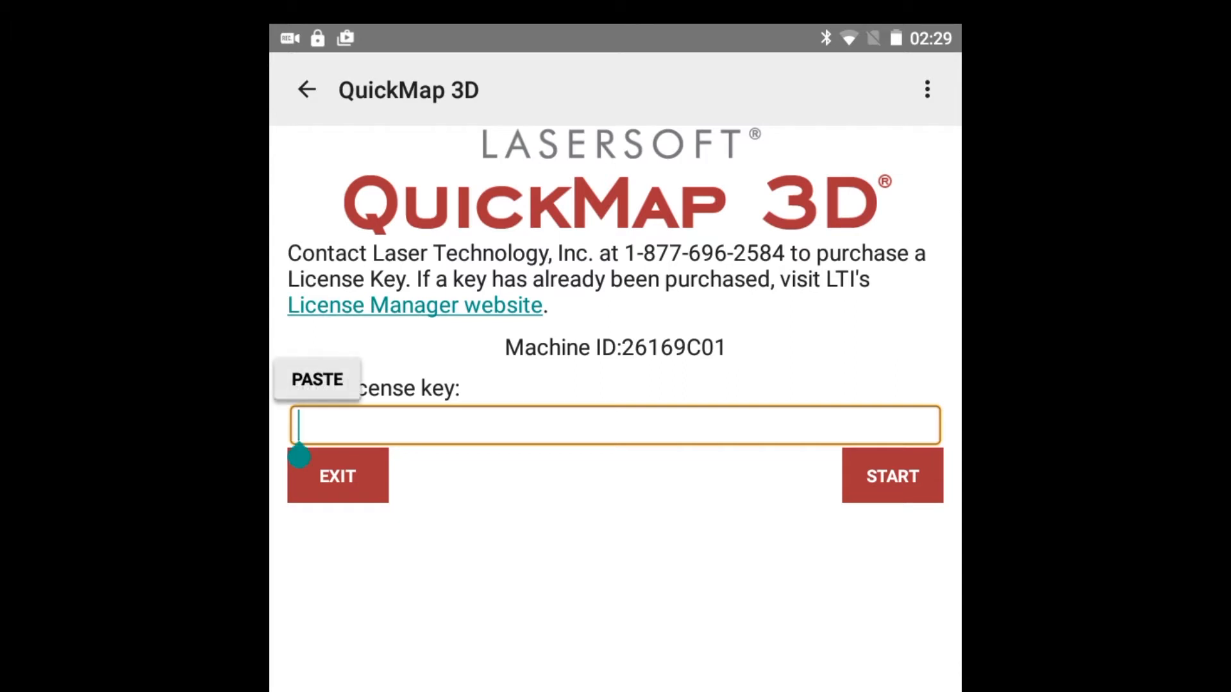
left_click(317, 380)
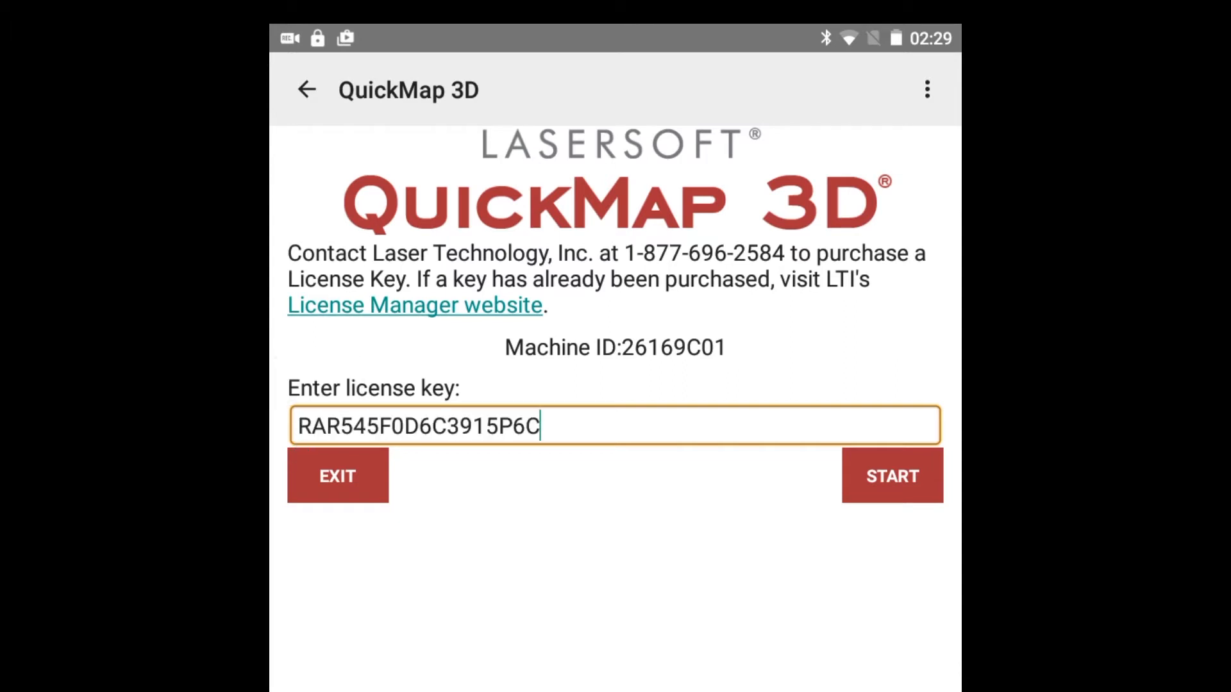
left_click(891, 476)
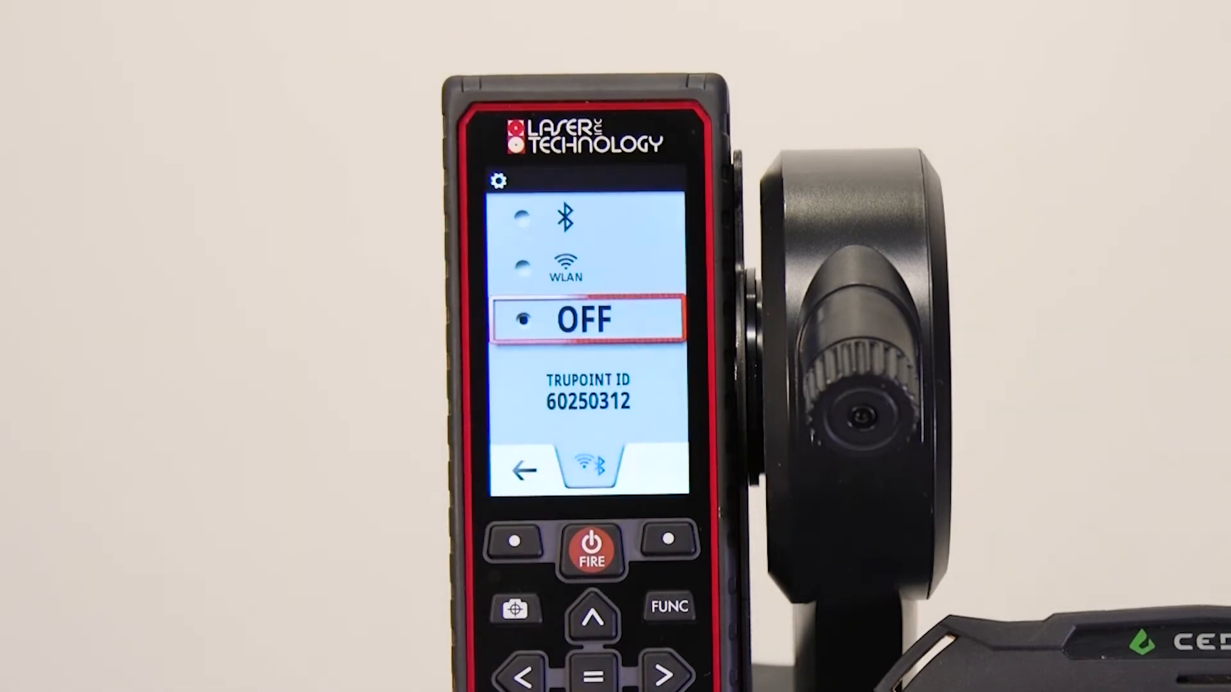
- Switch the TruPoint 300's wireless communication from OFF to WLAN
left_click(594, 620)
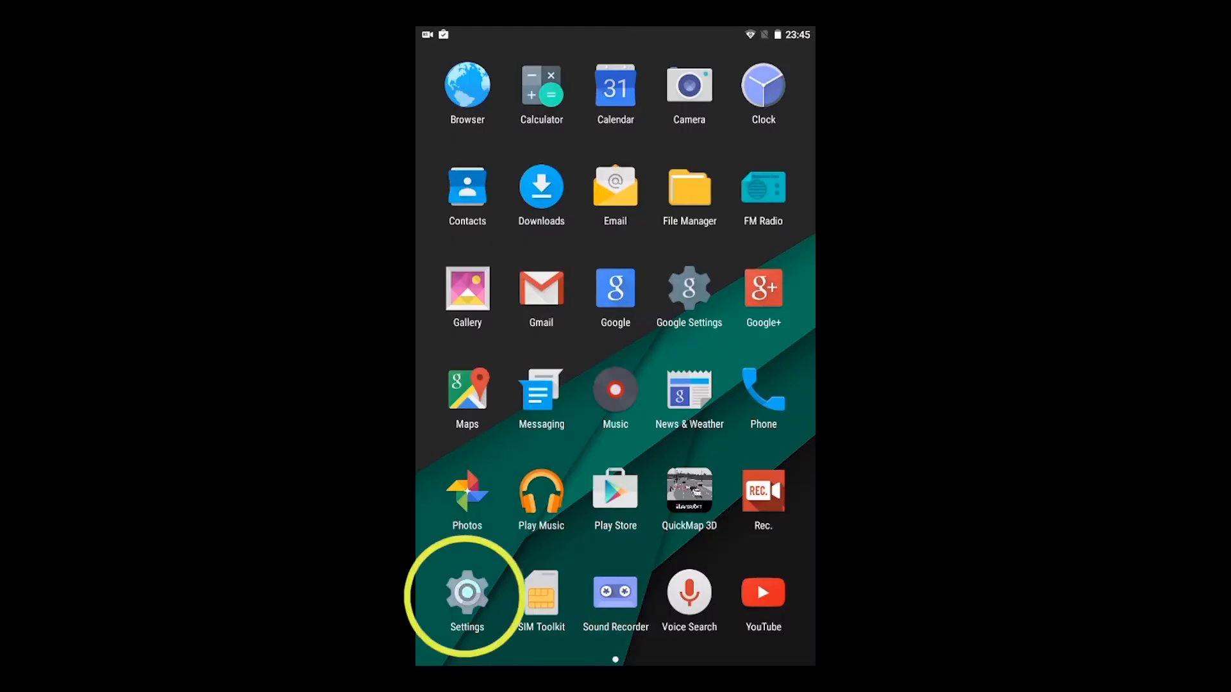
left_click(467, 593)
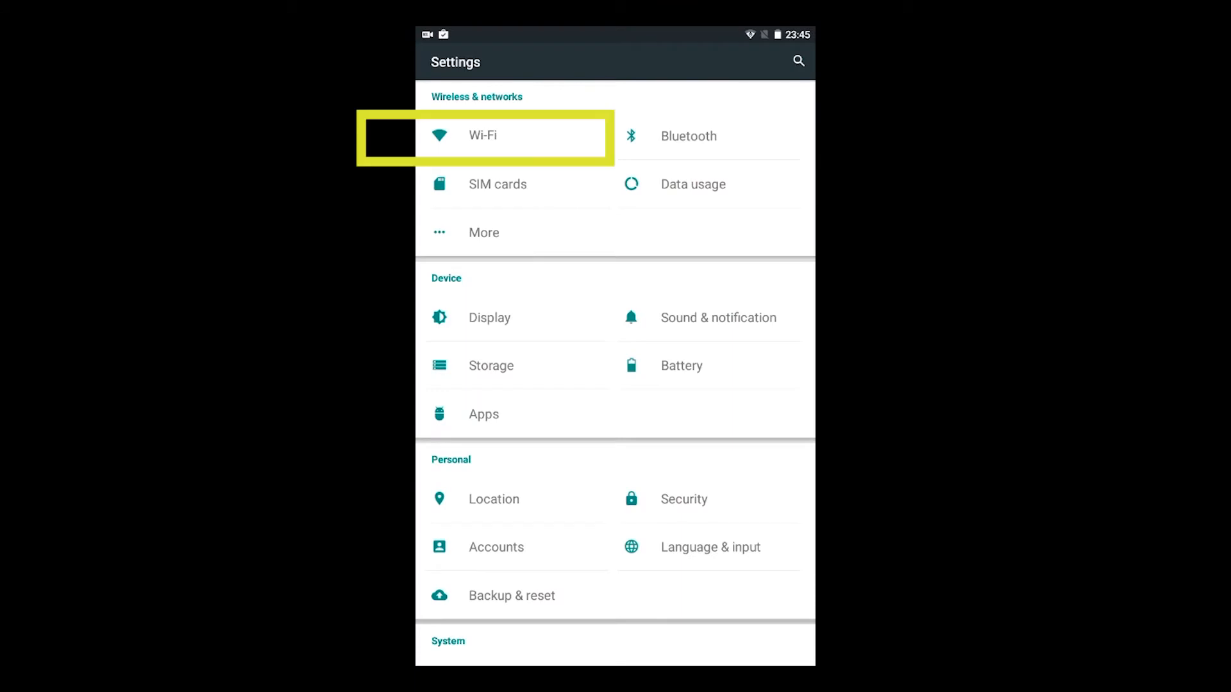
left_click(482, 135)
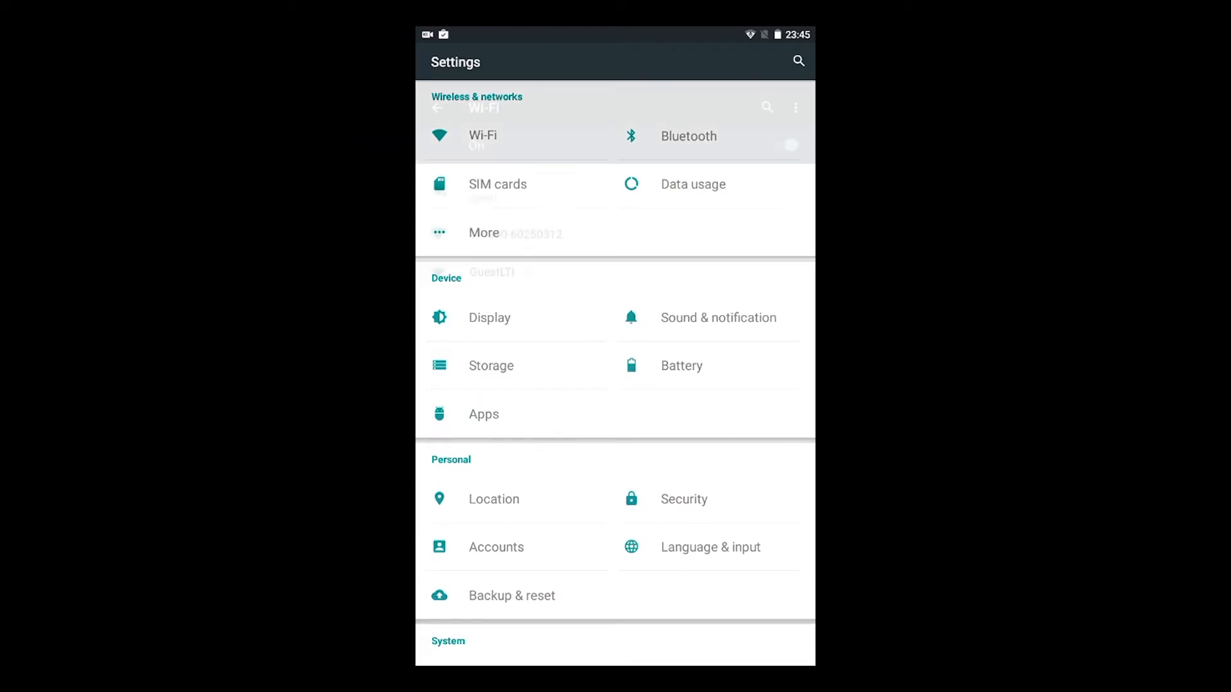
left_click(482, 136)
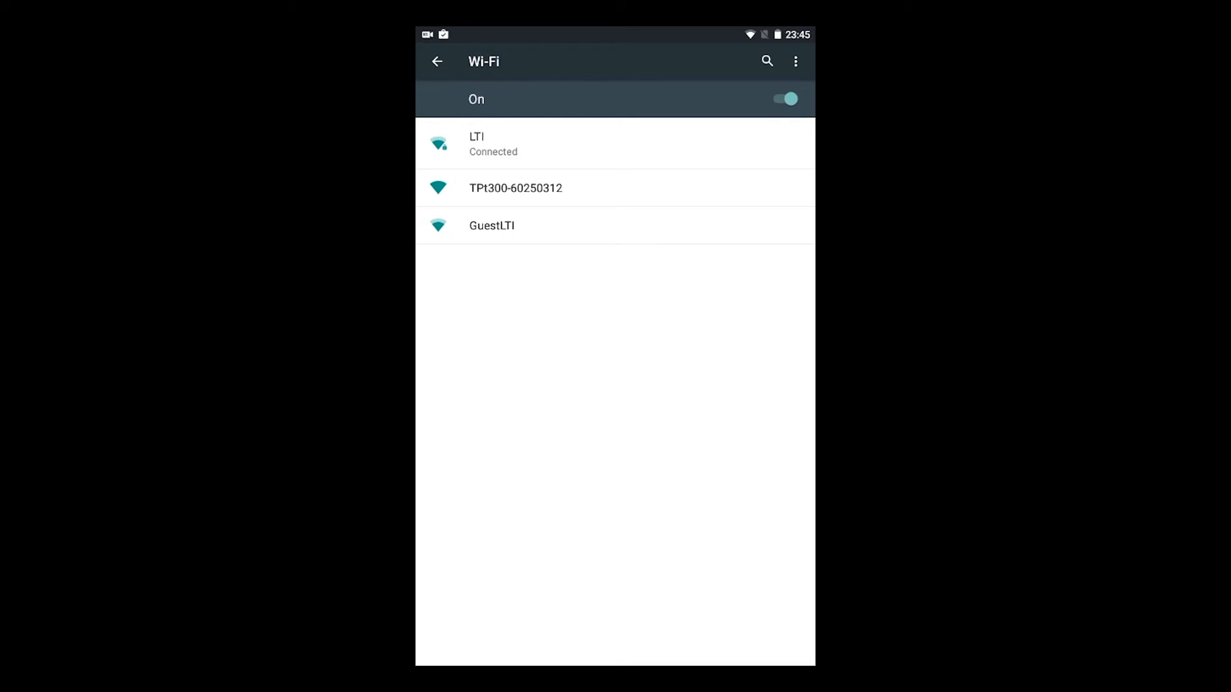
left_click(515, 187)
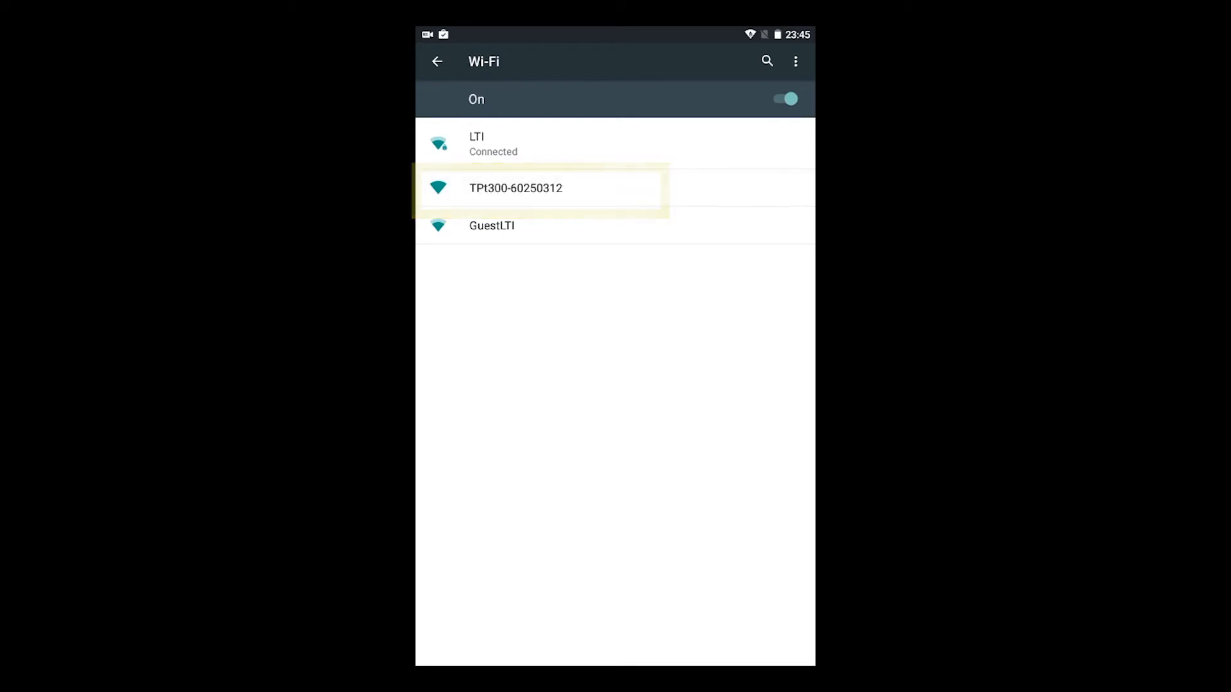
left_click(515, 188)
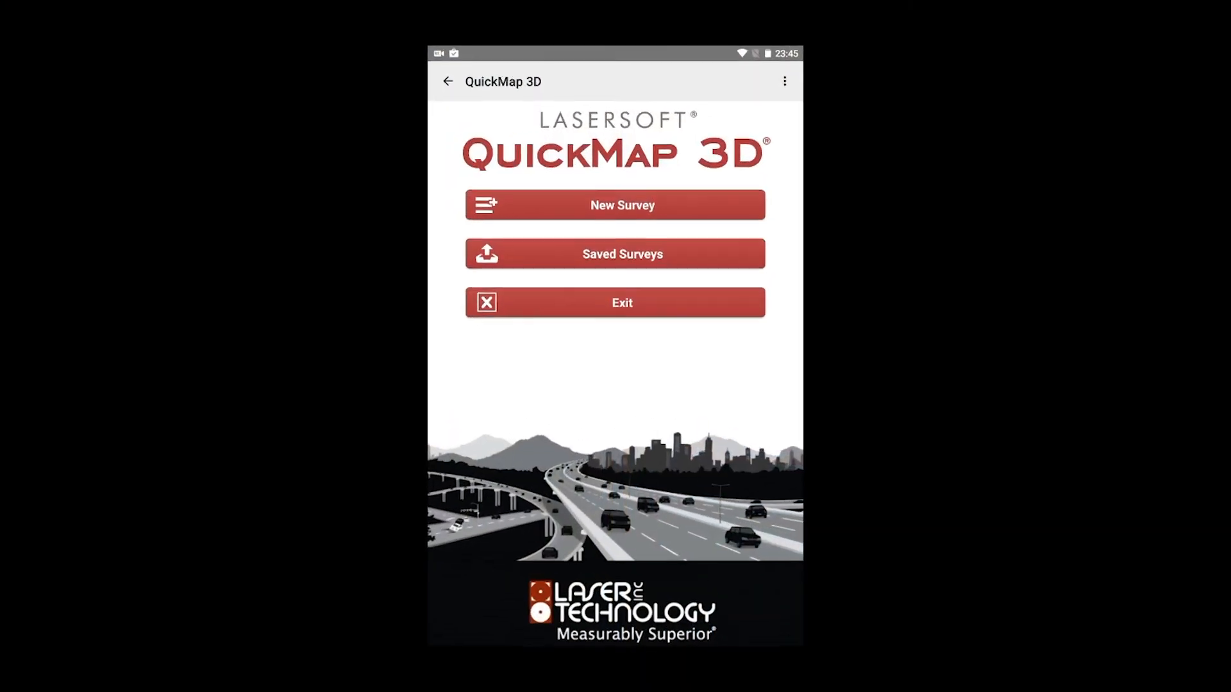
- Create survey trupointsample for TruPoint 300 using Radial with Angle, then proceed to Set Origin
left_click(614, 205)
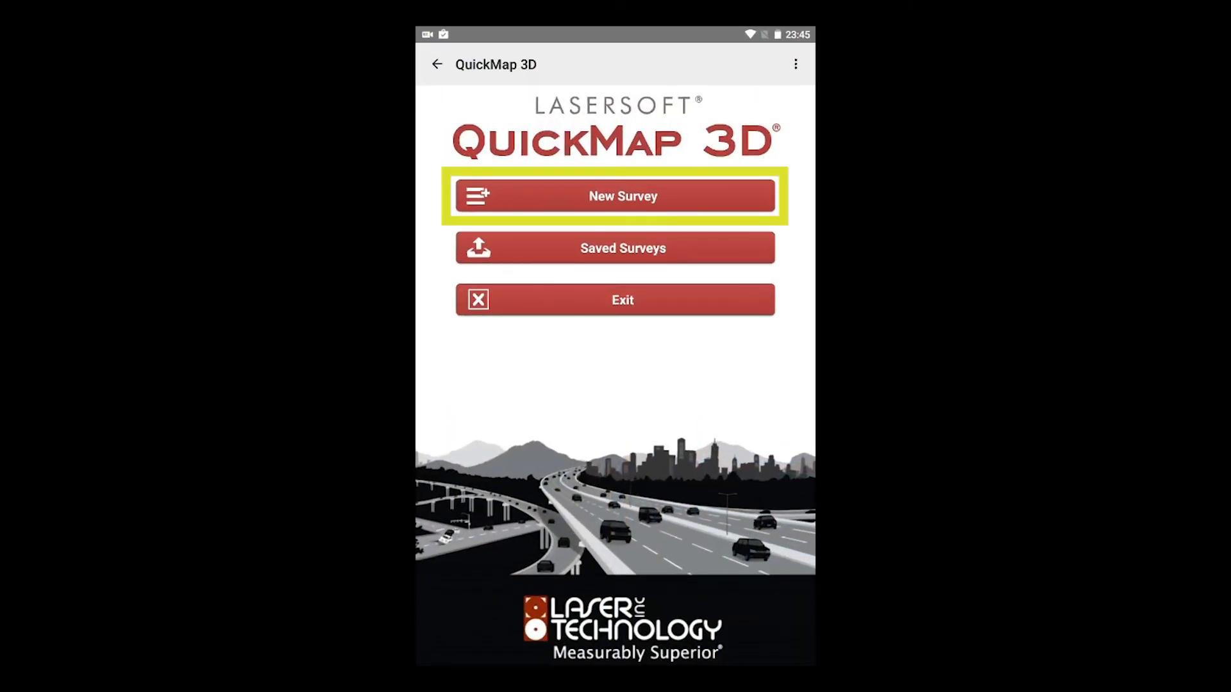
left_click(615, 196)
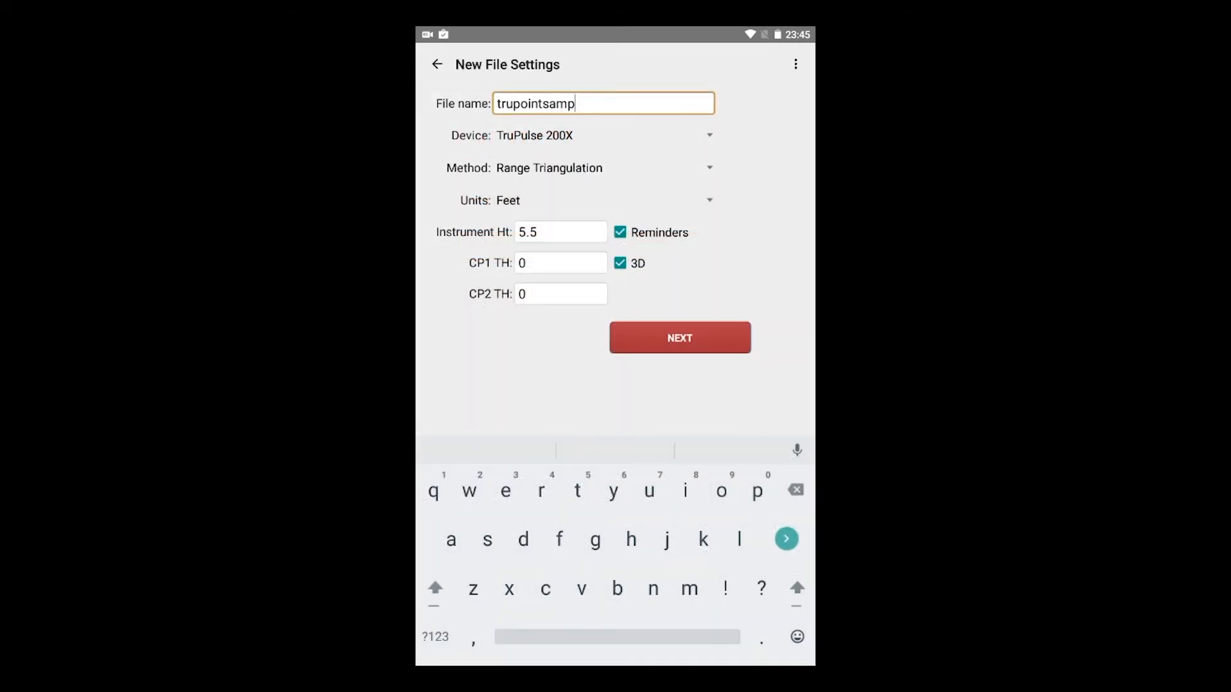
left_click(600, 135)
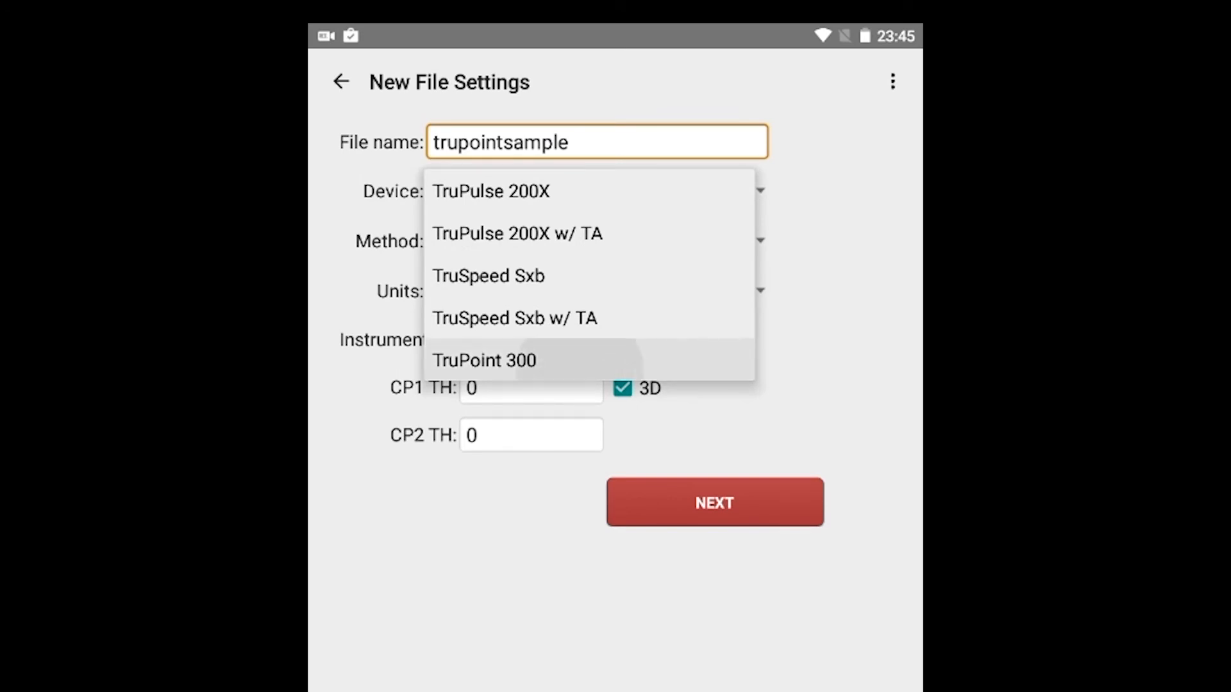
left_click(485, 360)
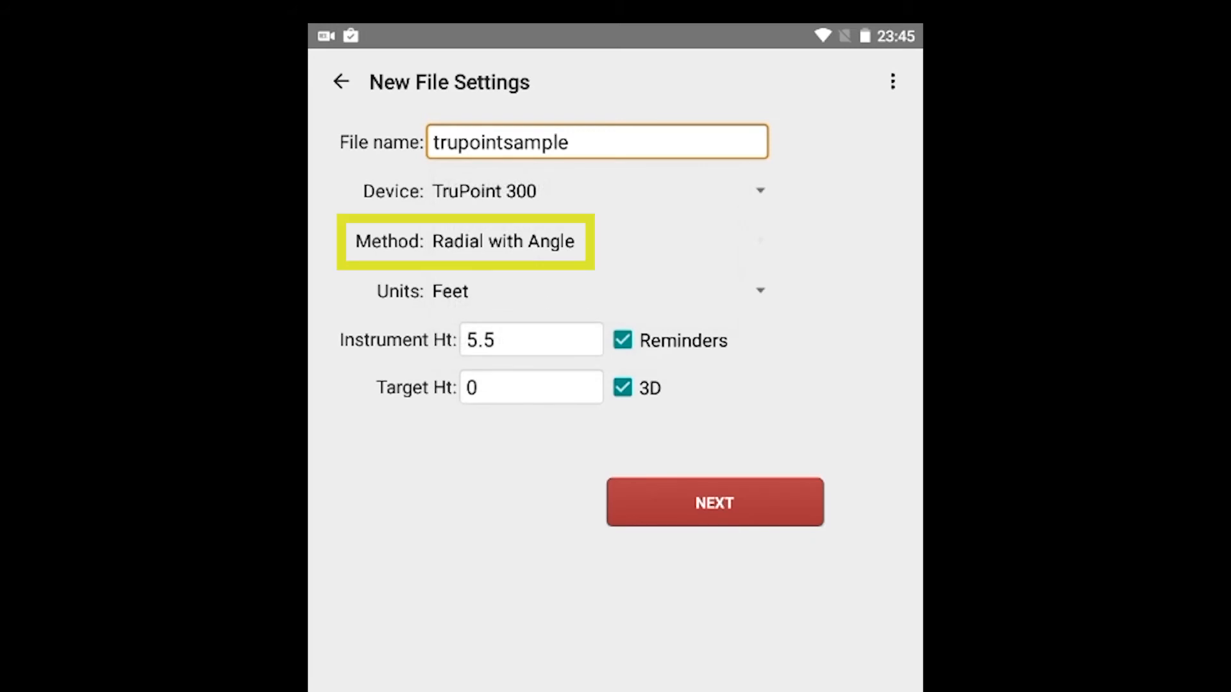
left_click(596, 143)
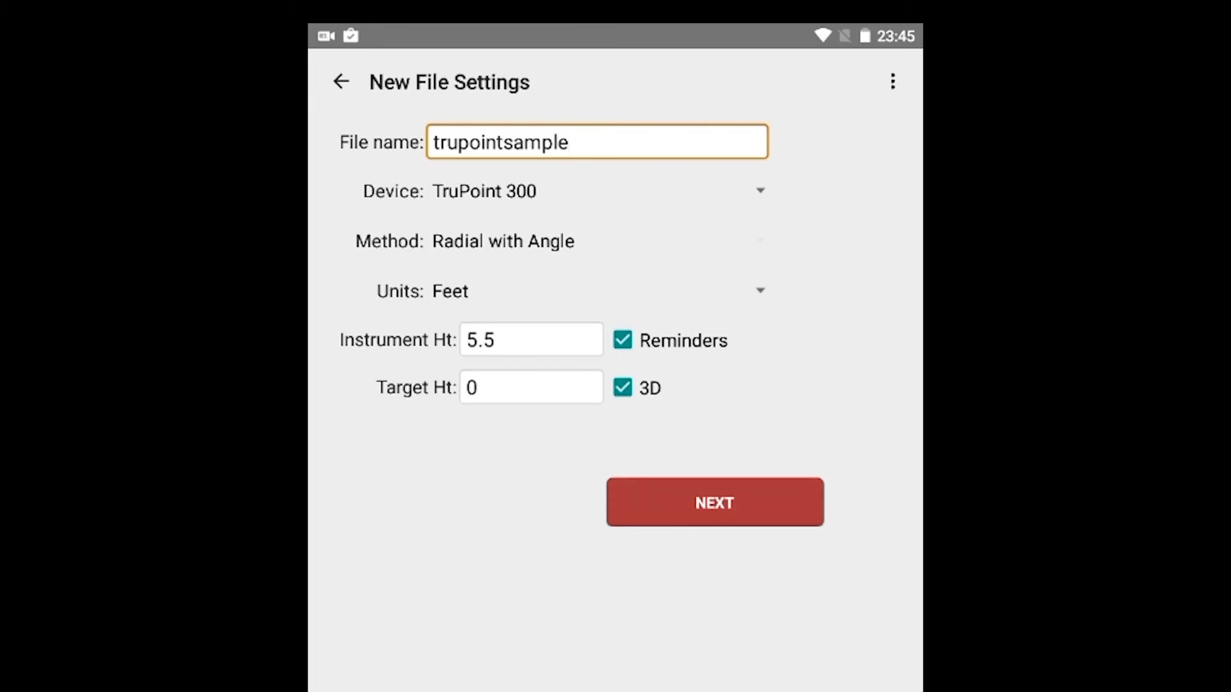
left_click(531, 338)
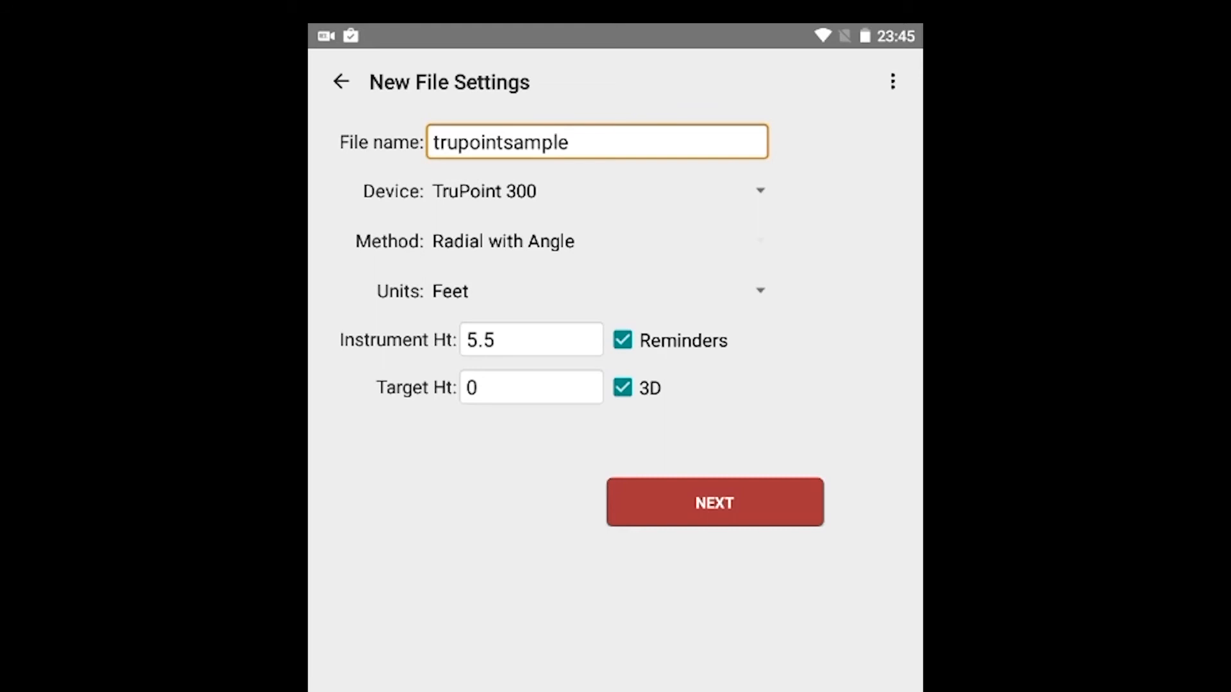
left_click(714, 503)
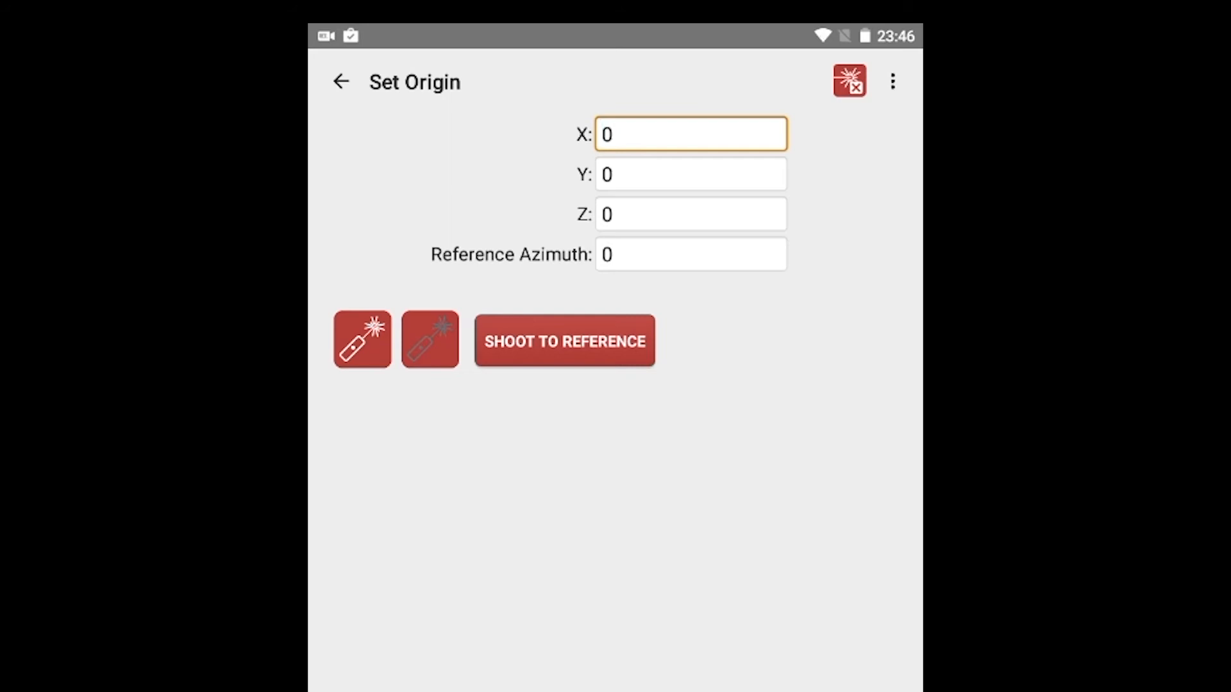
- Connect to the TruPoint 300 and shoot the reference point from origin 0, 0, 0, azimuth 0
left_click(849, 81)
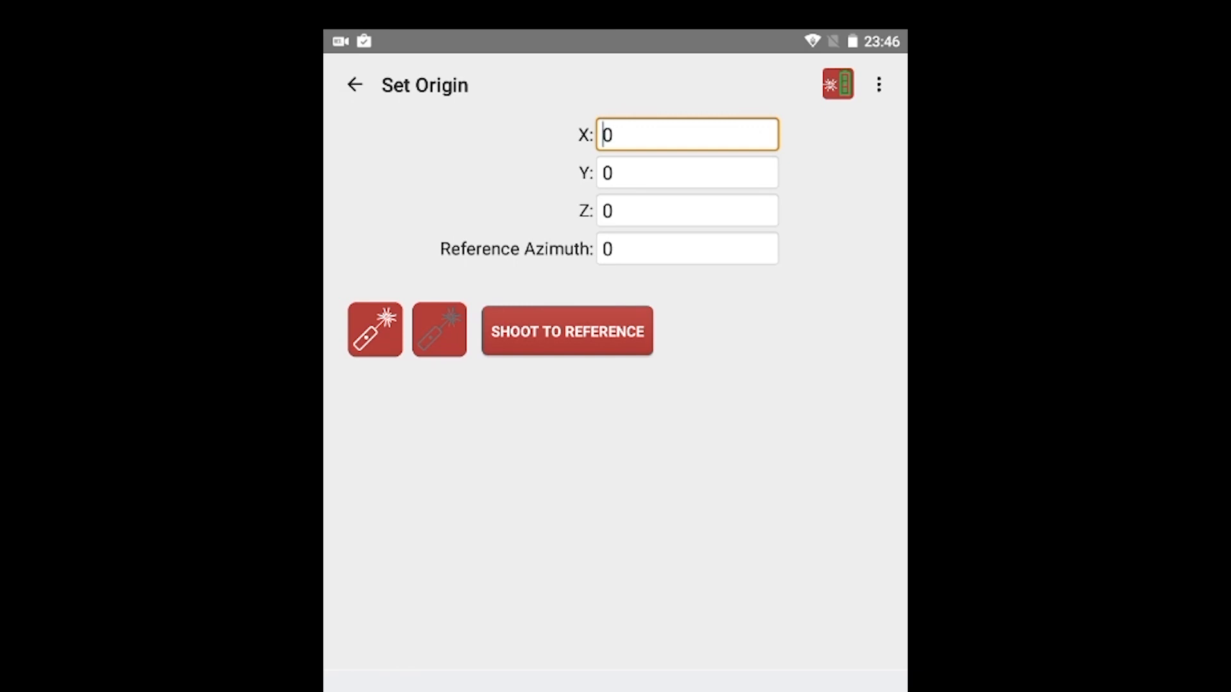
left_click(566, 331)
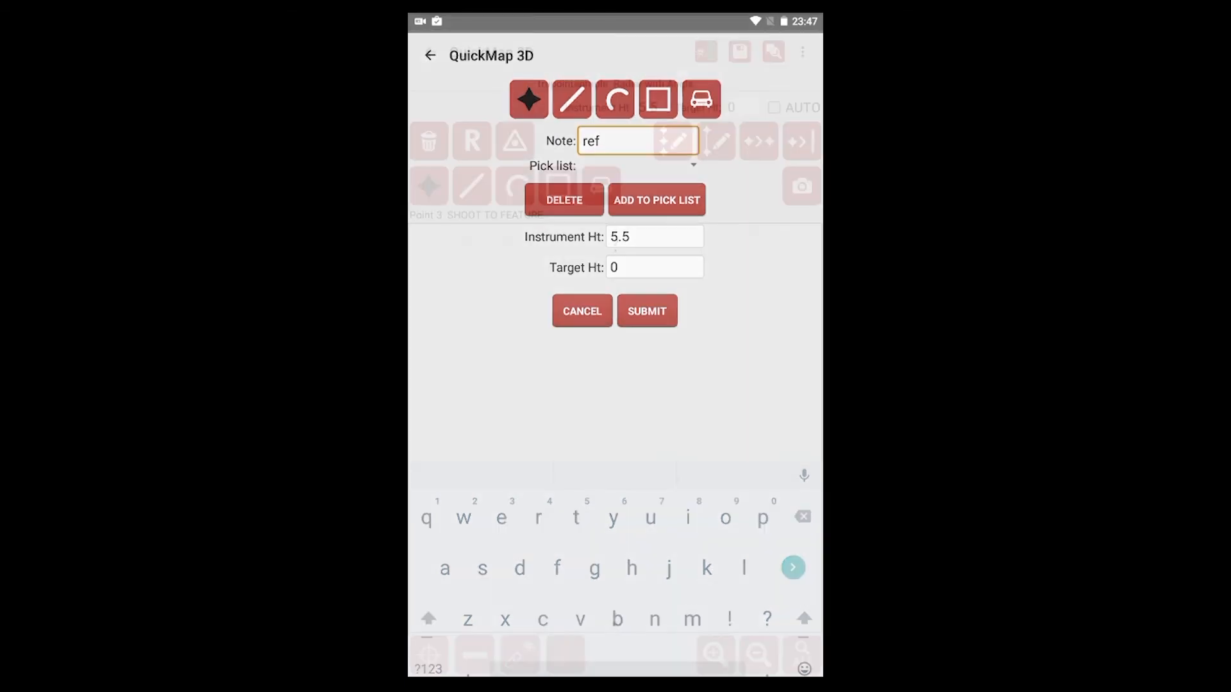
- Submit the reference point with note 'ref' so it appears on the survey map
left_click(646, 311)
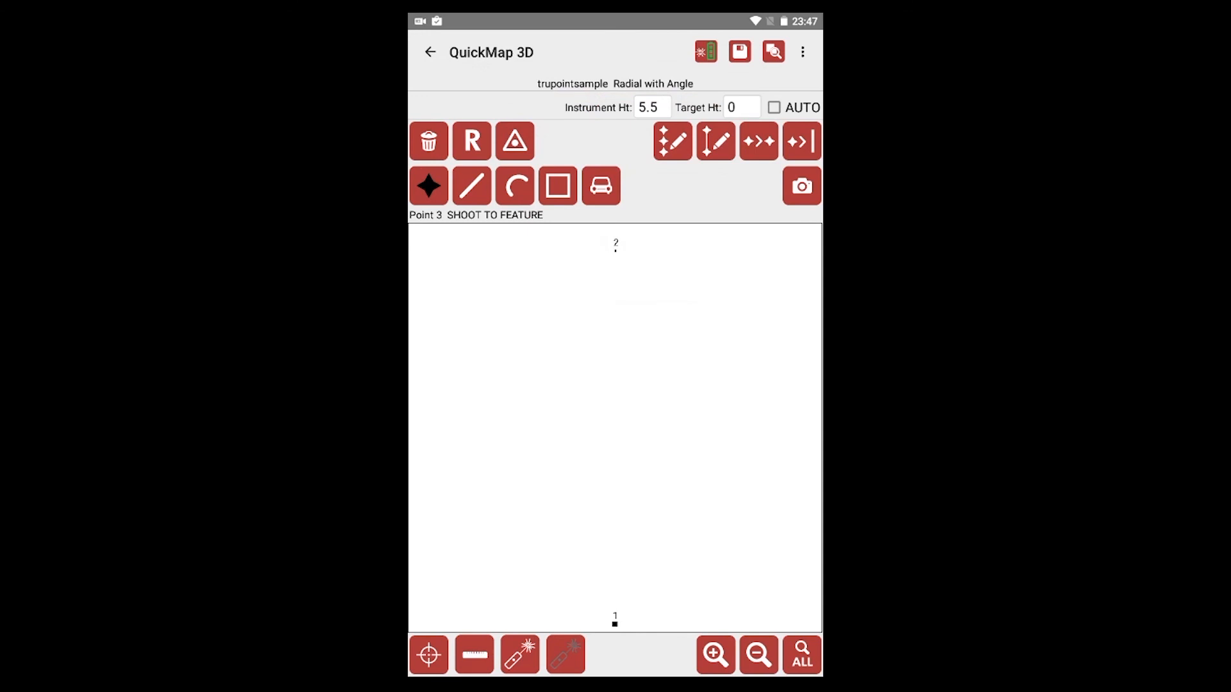